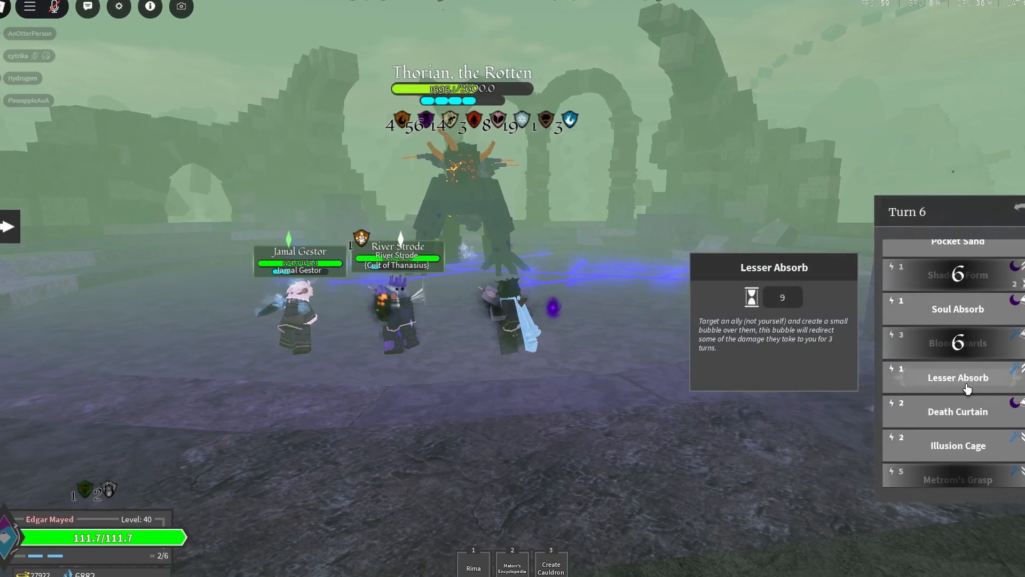
- Annotate the formula's crit term with the label '= cnc (chance not to crit)'
click(957, 377)
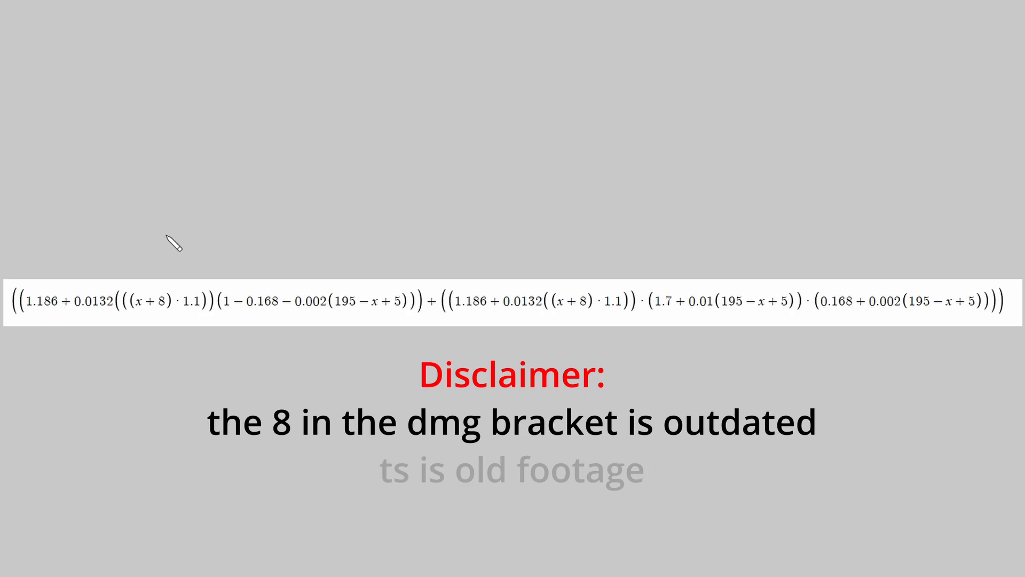
mouse_move(36, 318)
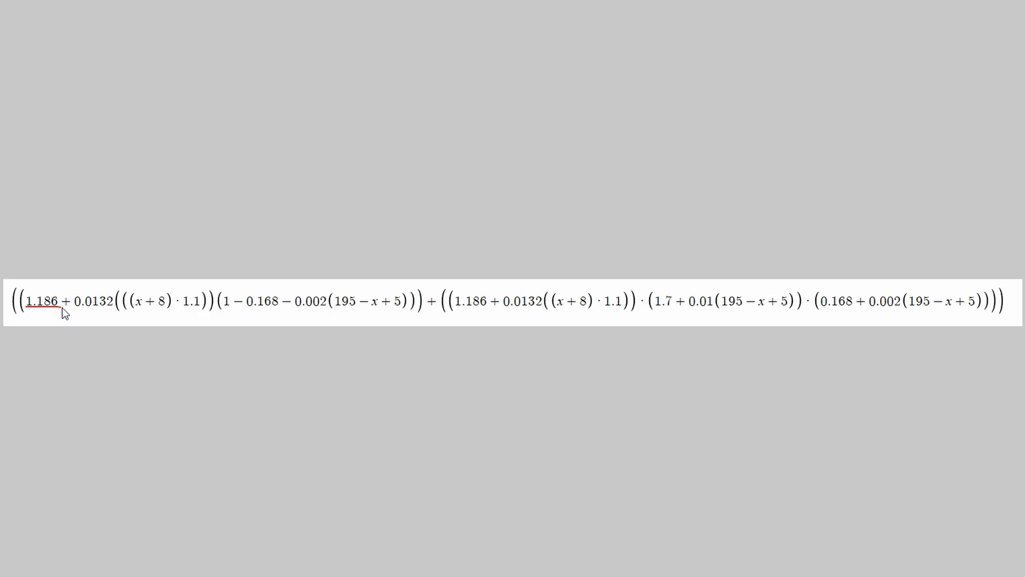
mouse_move(64, 281)
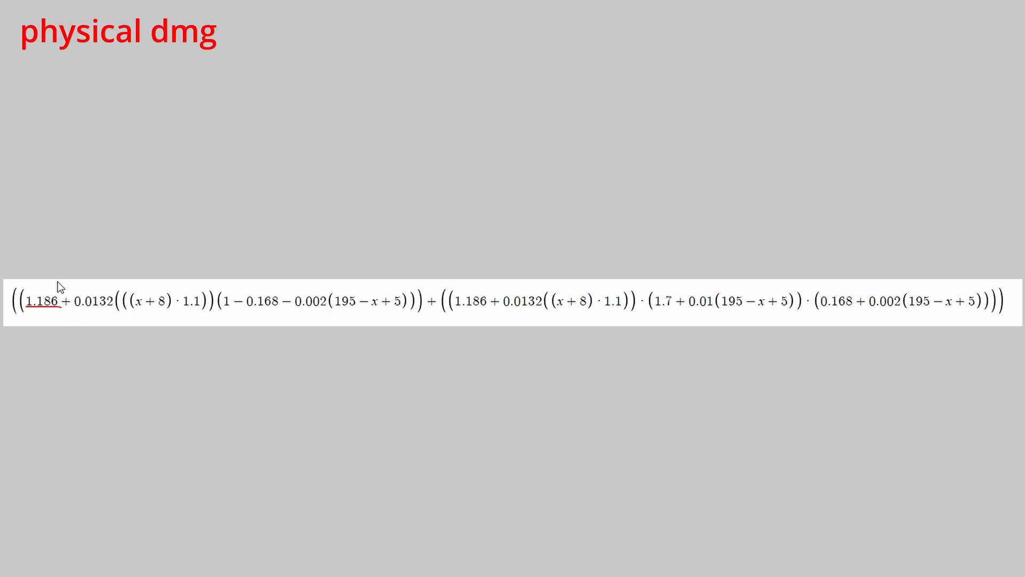
mouse_move(384, 221)
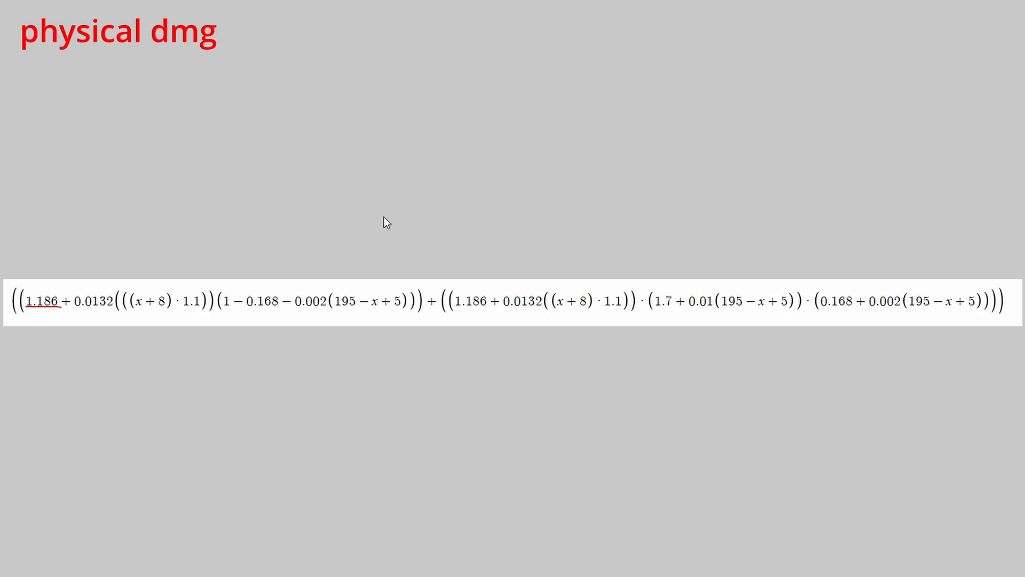
mouse_move(115, 305)
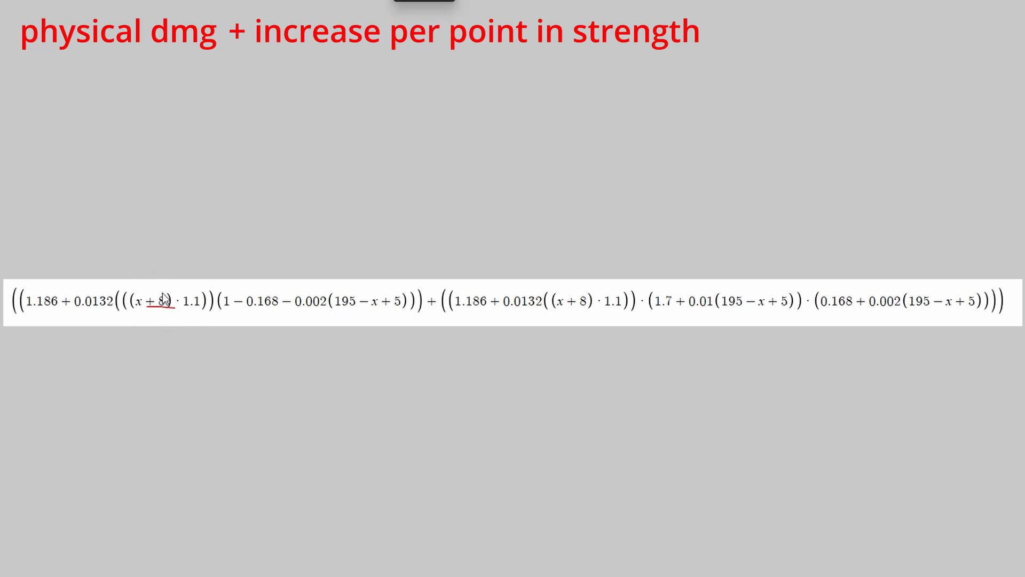
mouse_move(166, 301)
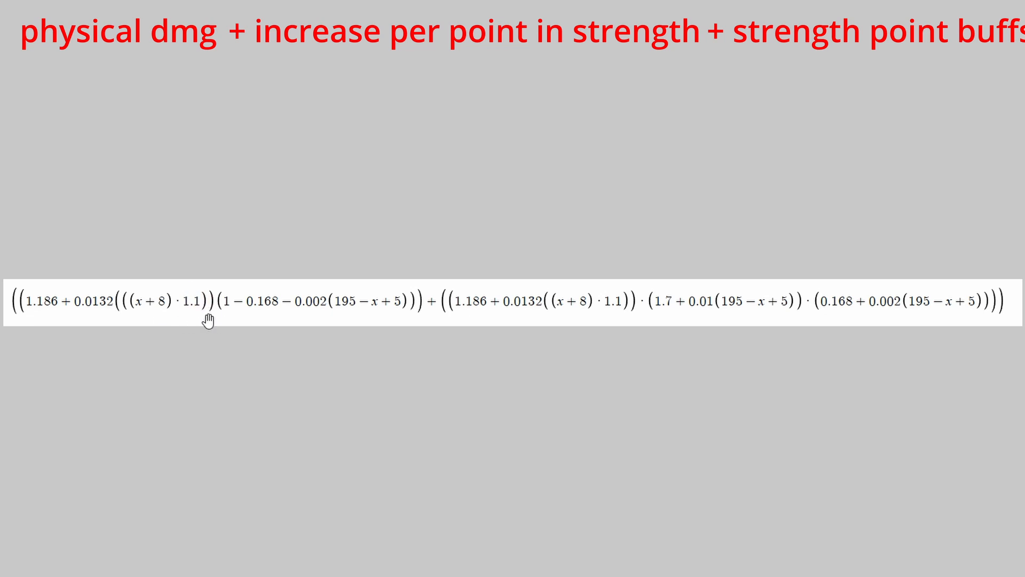
mouse_move(197, 319)
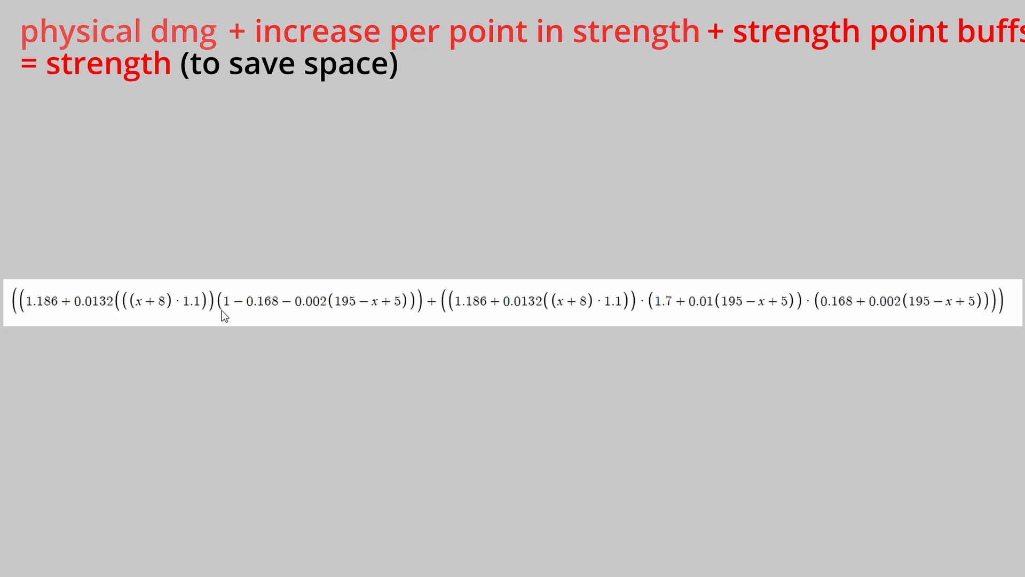
drag(222, 310, 412, 311)
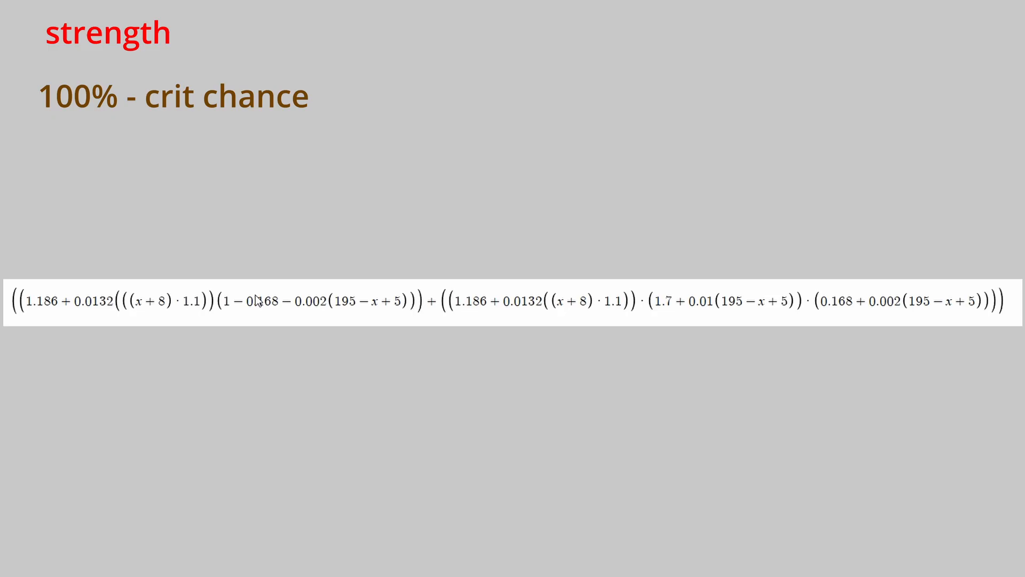
text(= cnc (chance not to crit))
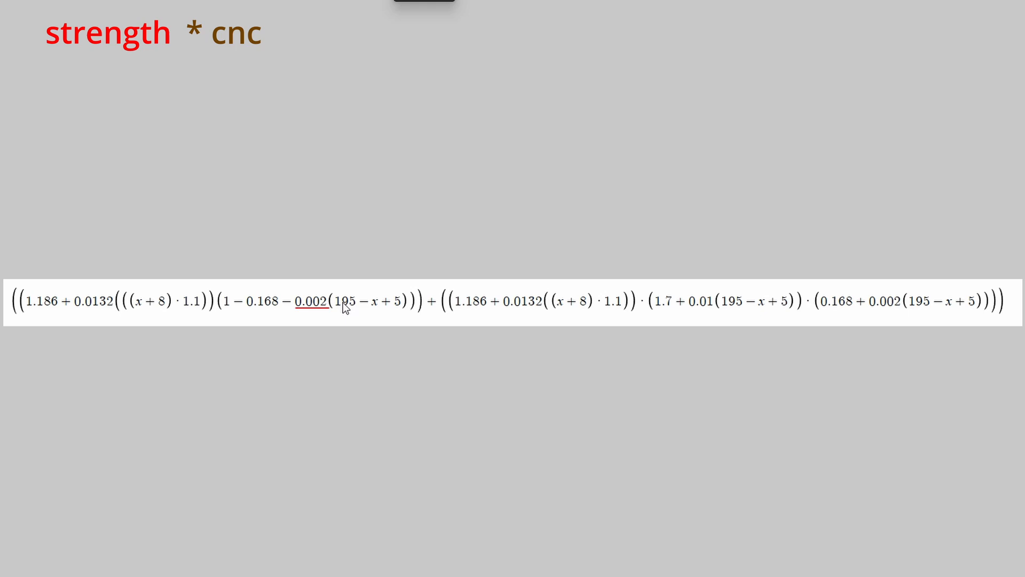
mouse_move(309, 326)
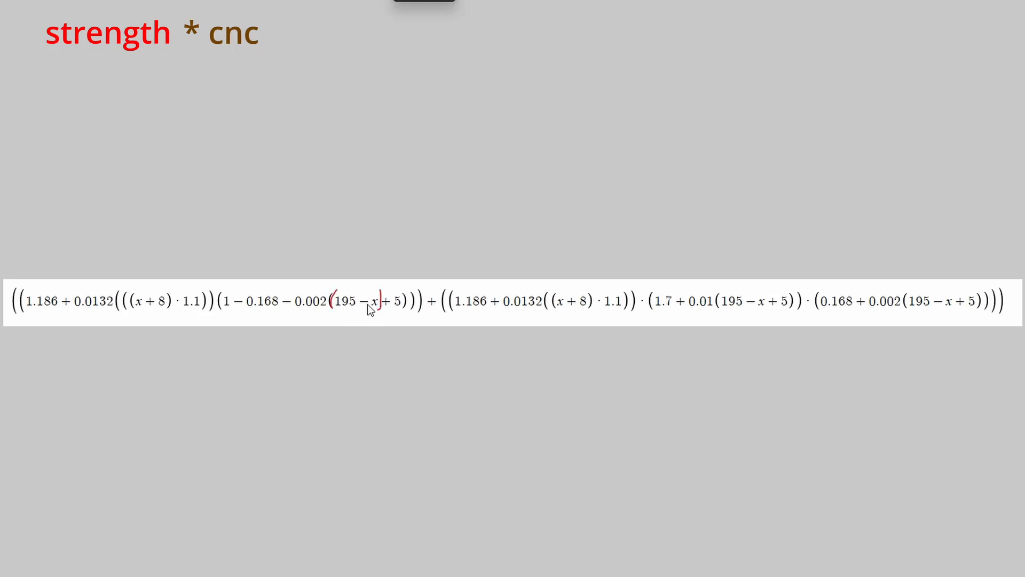
mouse_move(145, 303)
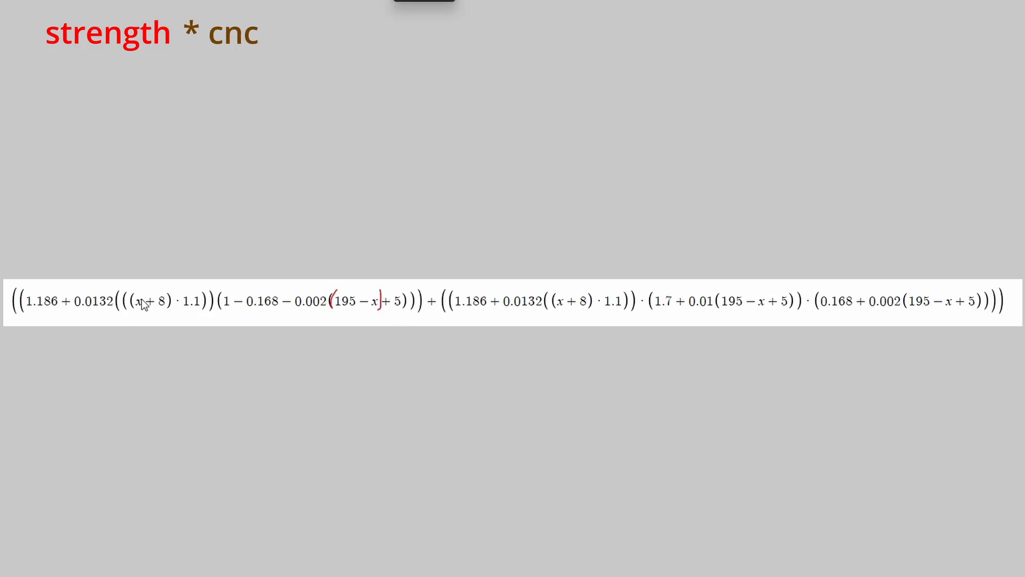
mouse_move(318, 324)
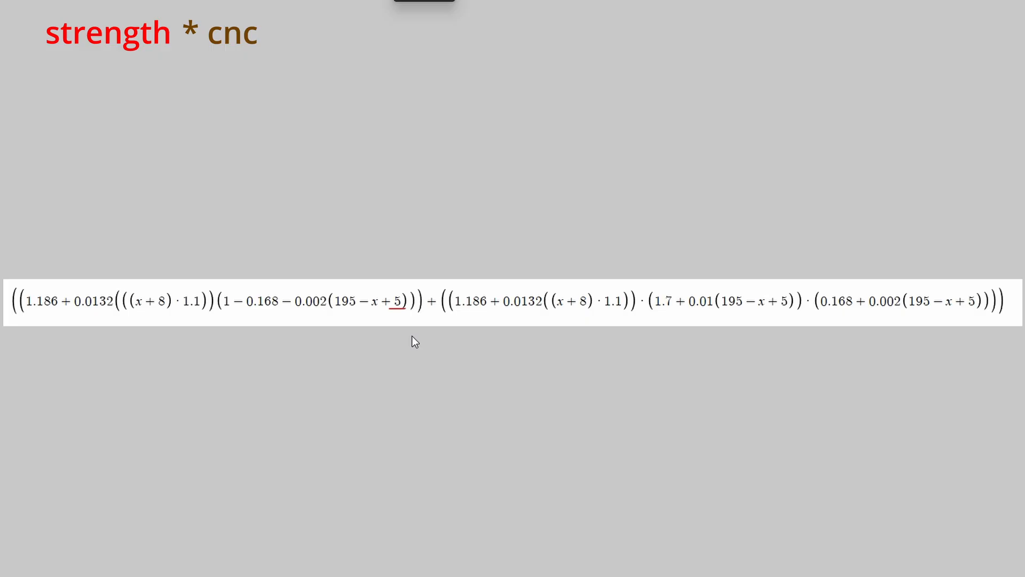
mouse_move(431, 337)
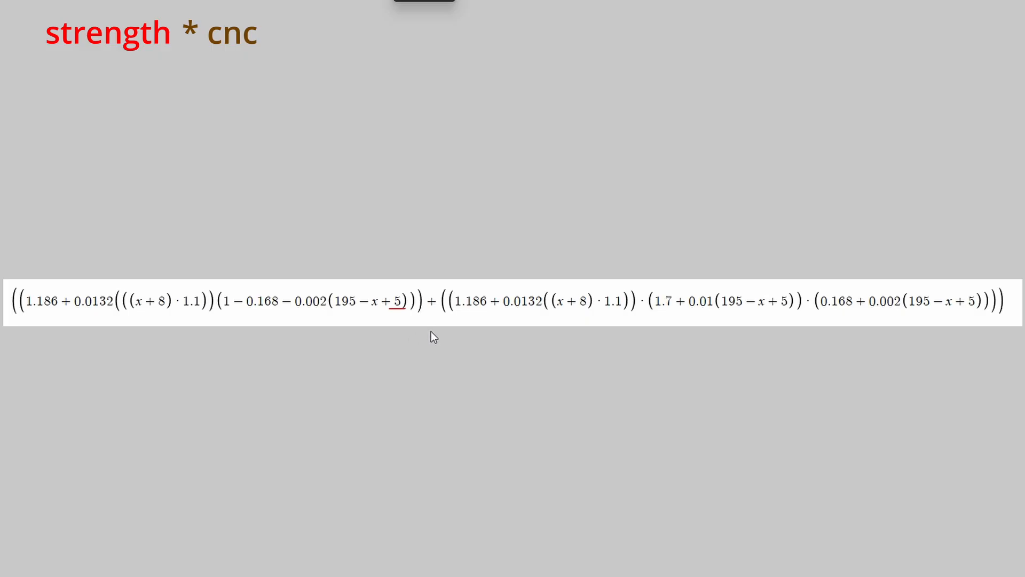
mouse_move(399, 301)
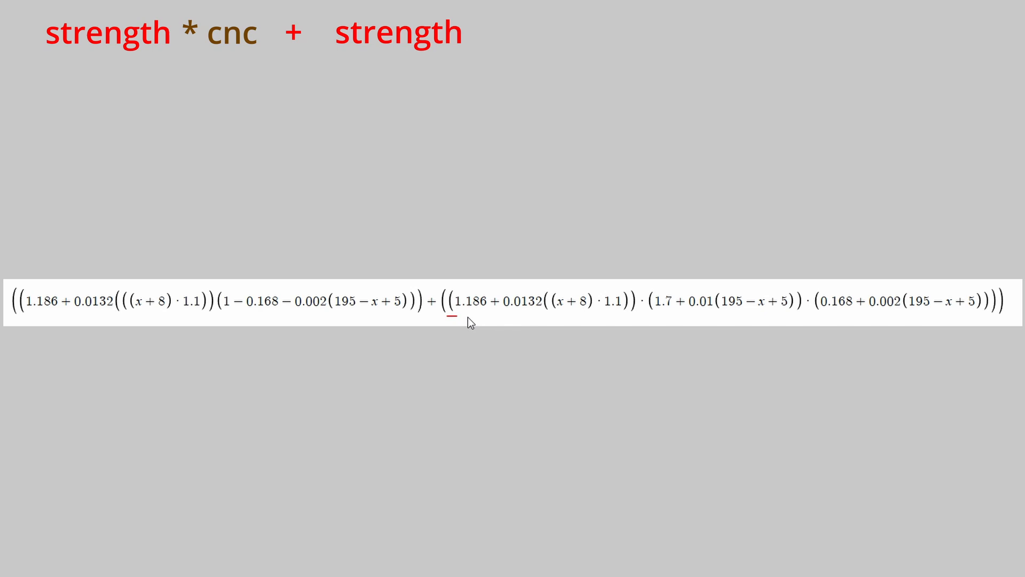
drag(447, 315, 637, 314)
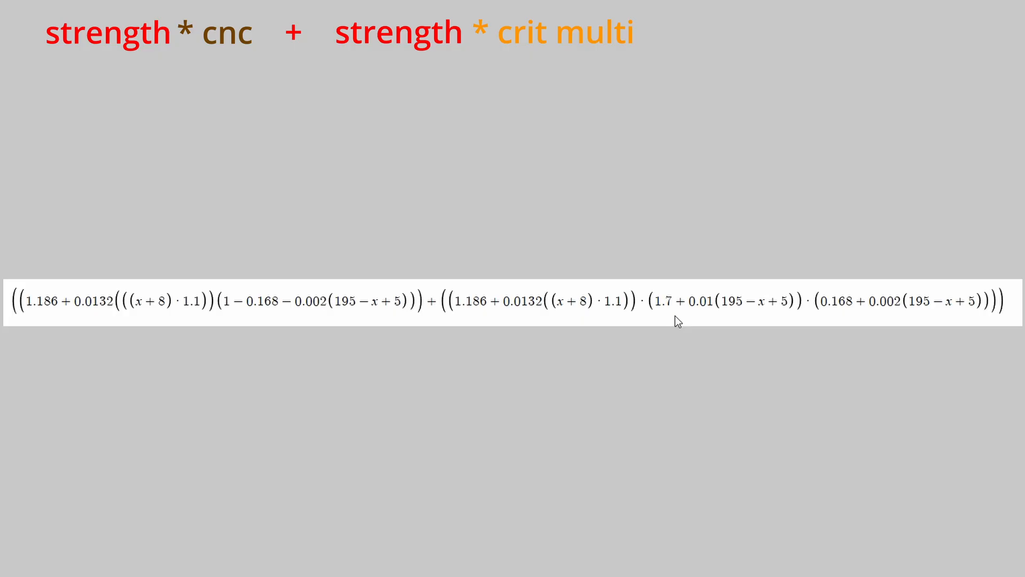
mouse_move(686, 309)
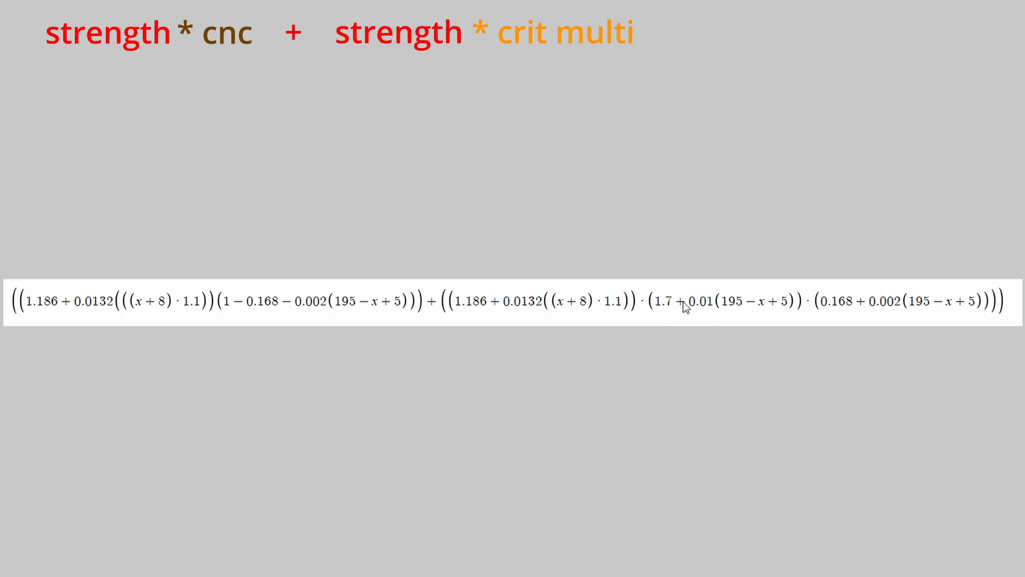
mouse_move(720, 314)
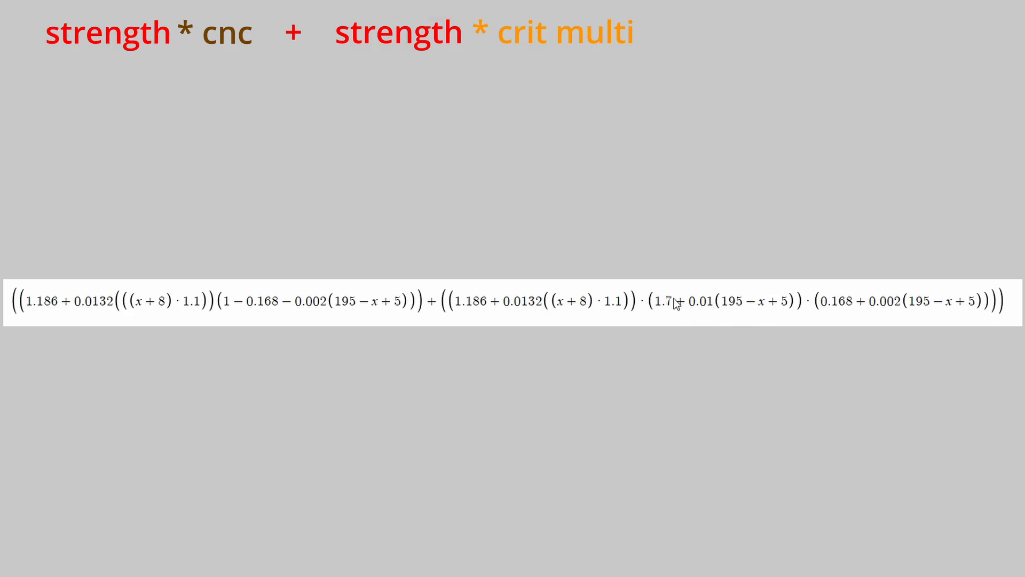
mouse_move(725, 319)
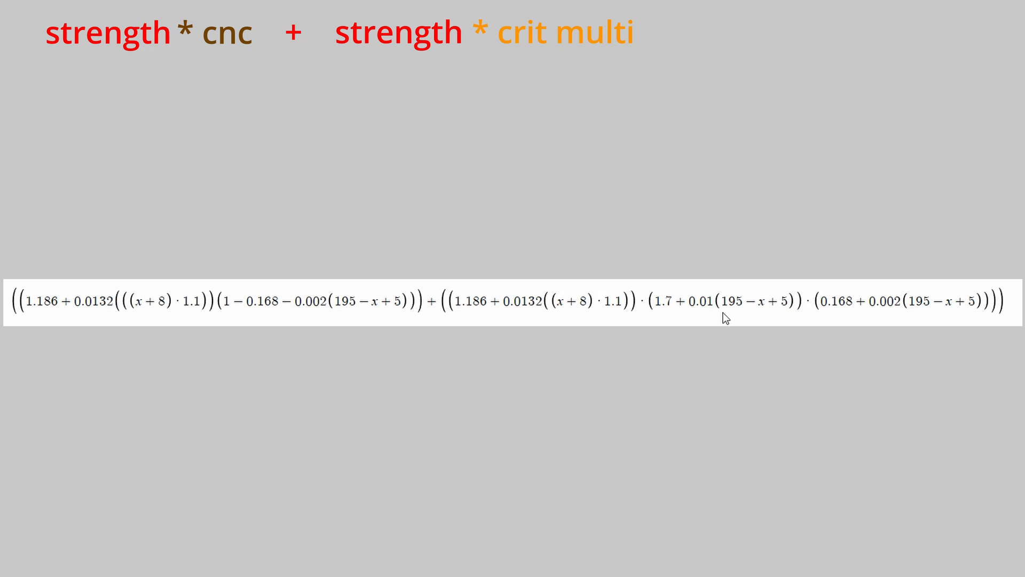
mouse_move(708, 314)
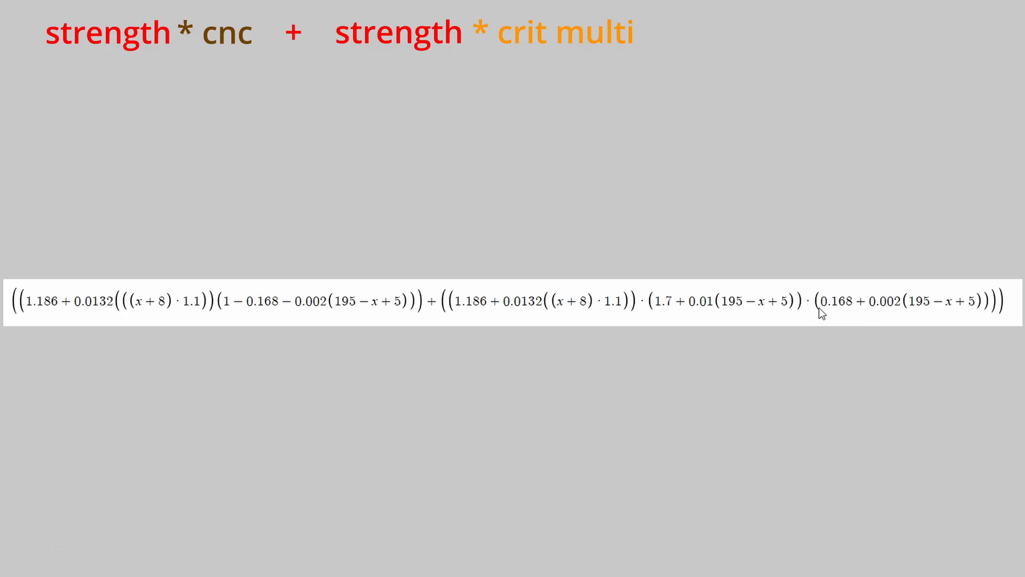
- Highlight the remaining terms and sketch an x over a fraction bar on the strength term
drag(816, 313, 995, 314)
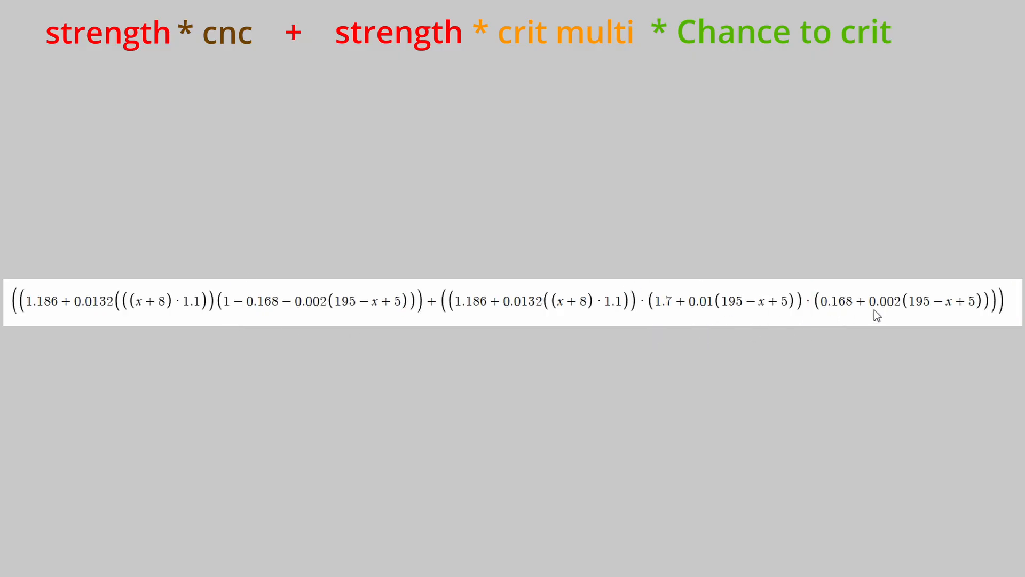
mouse_move(903, 312)
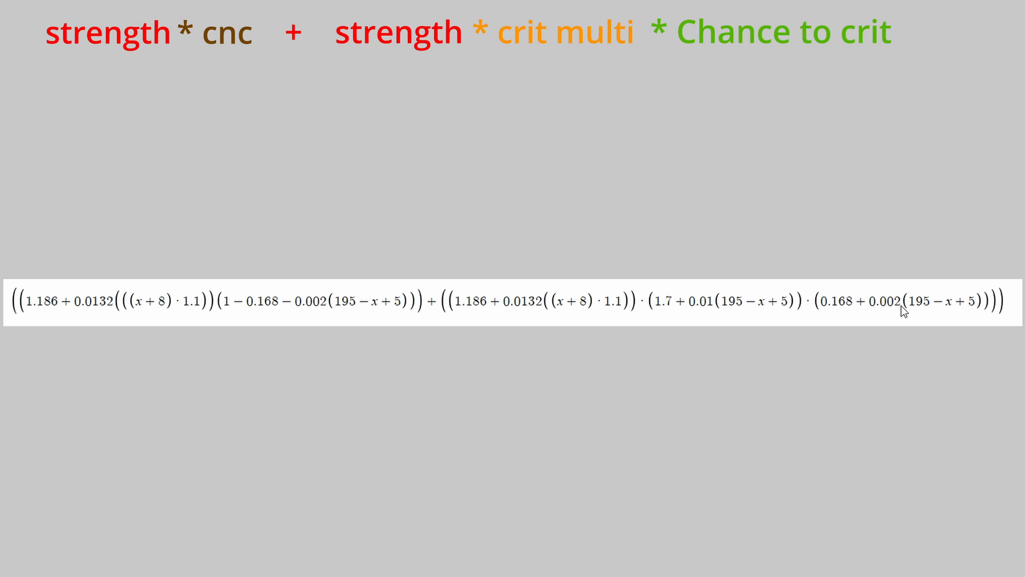
mouse_move(982, 328)
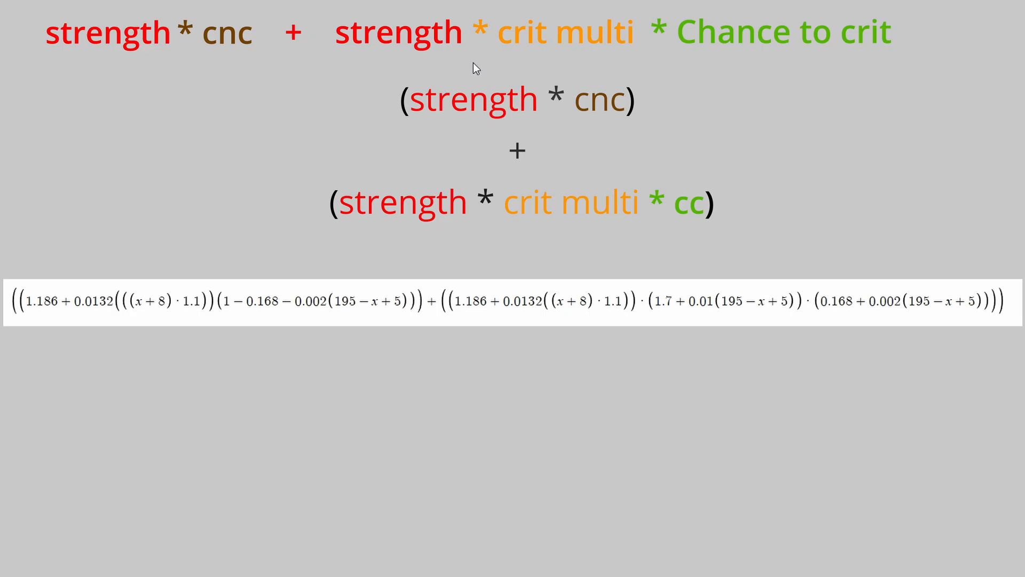
mouse_move(530, 133)
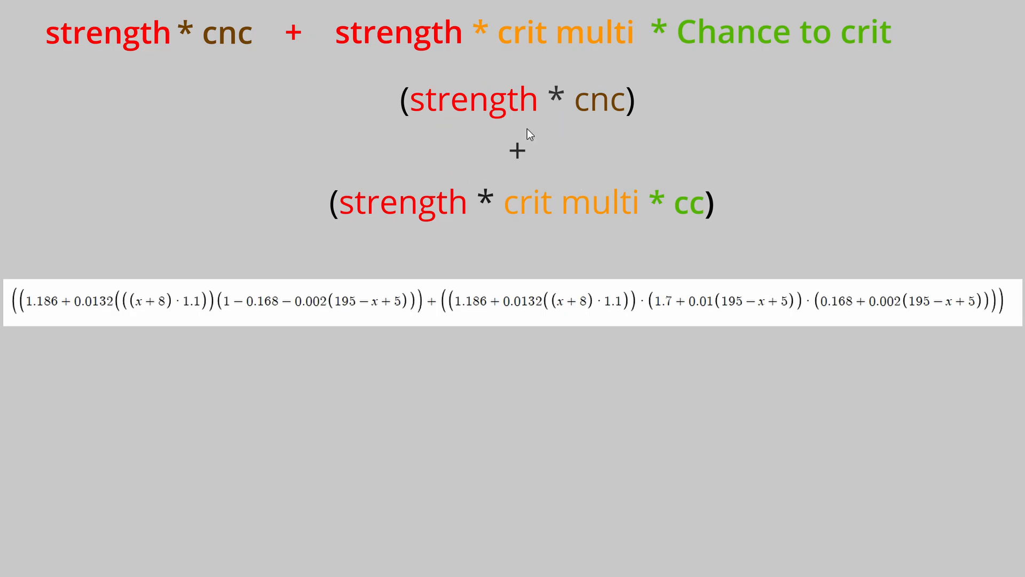
drag(19, 311, 121, 311)
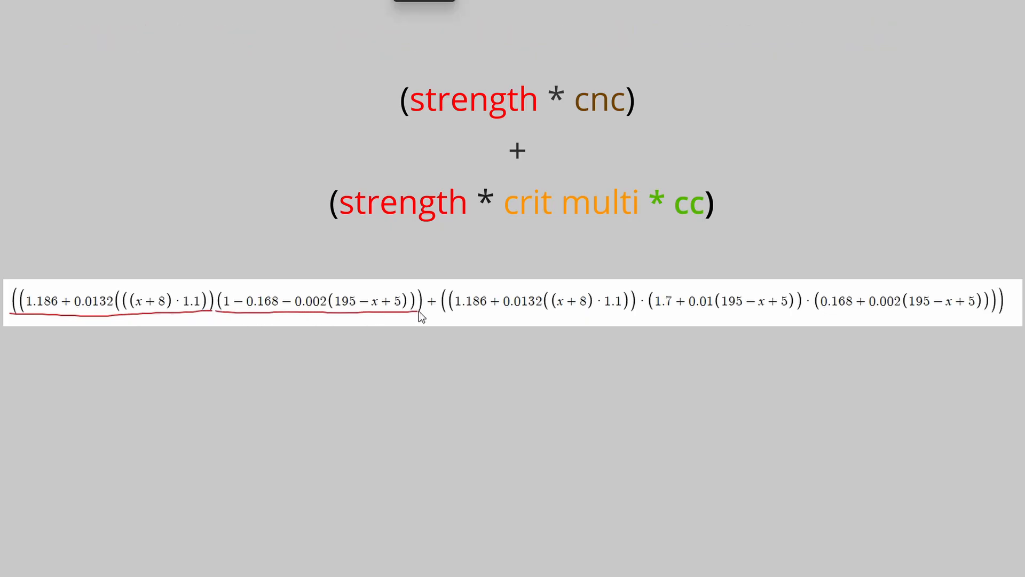
drag(444, 307, 540, 308)
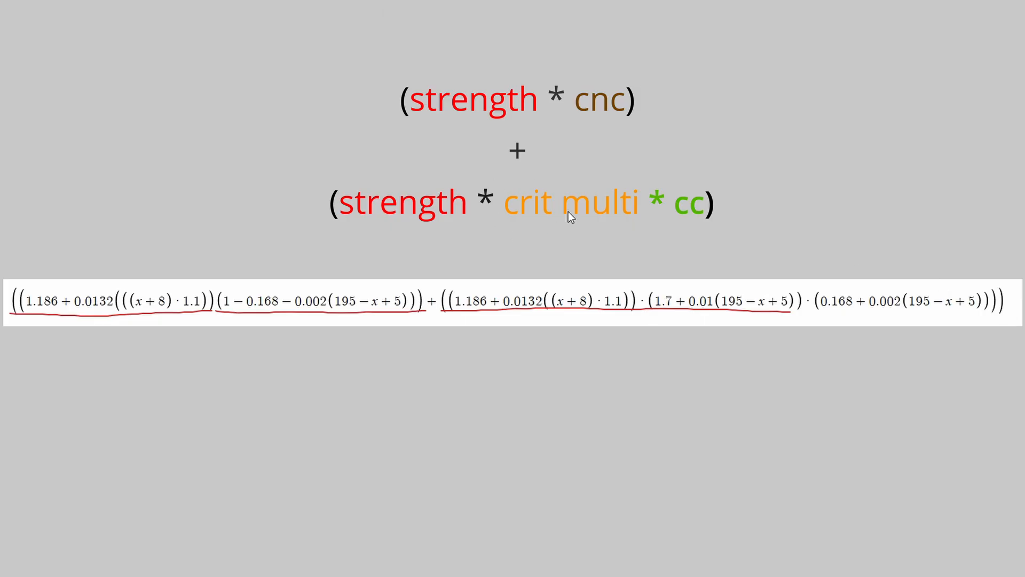
mouse_move(583, 220)
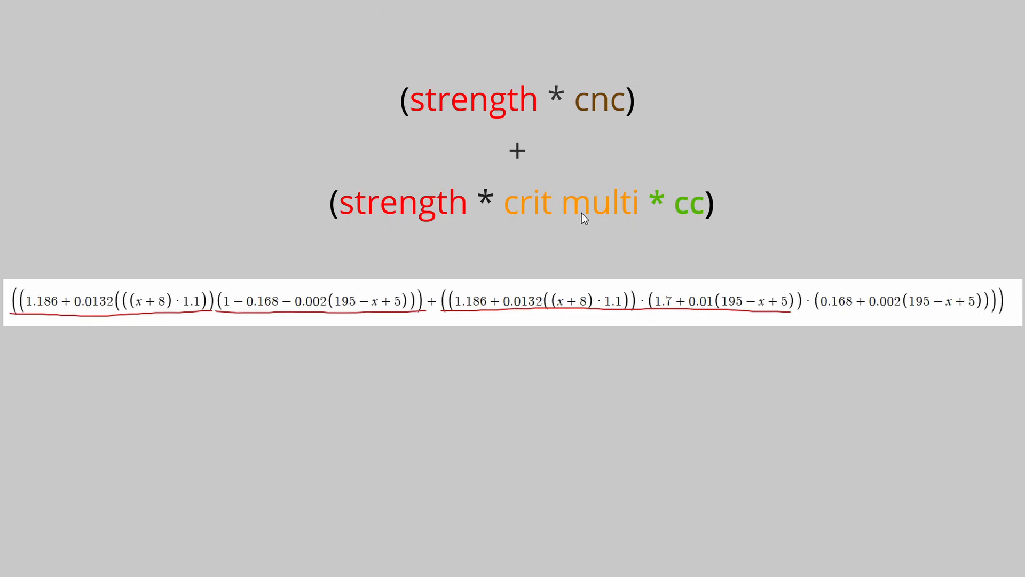
mouse_move(1004, 320)
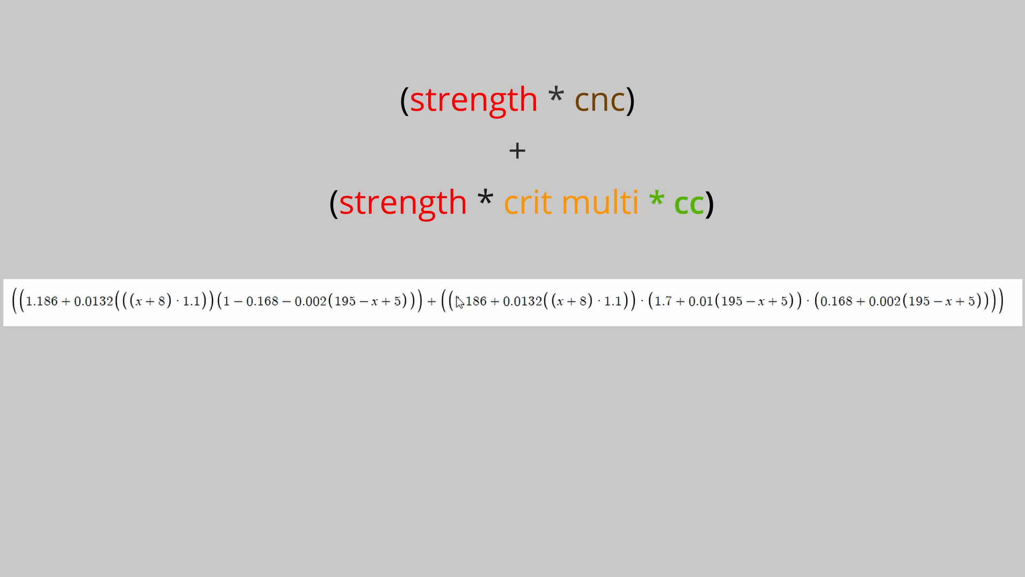
mouse_move(538, 286)
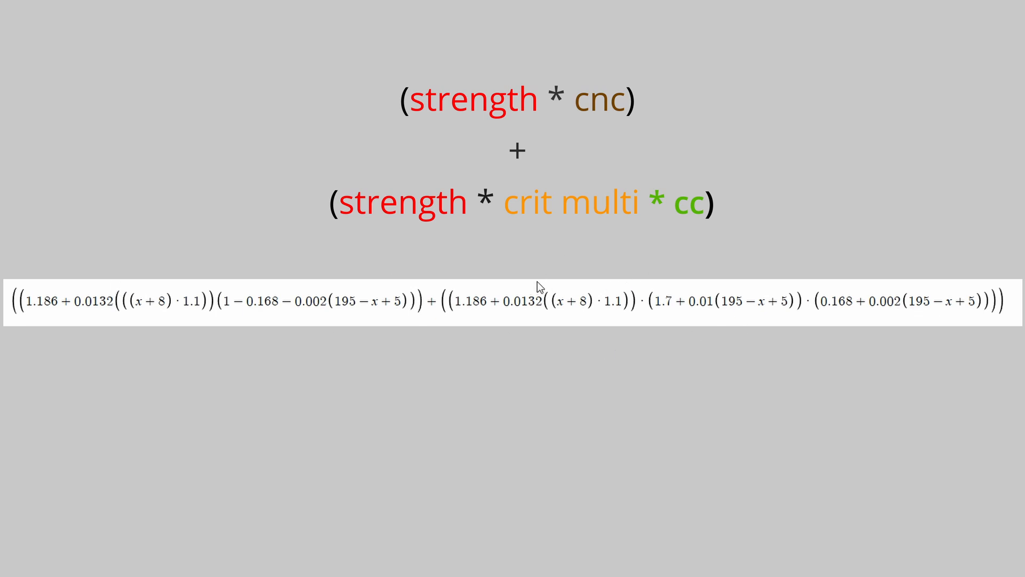
mouse_move(408, 98)
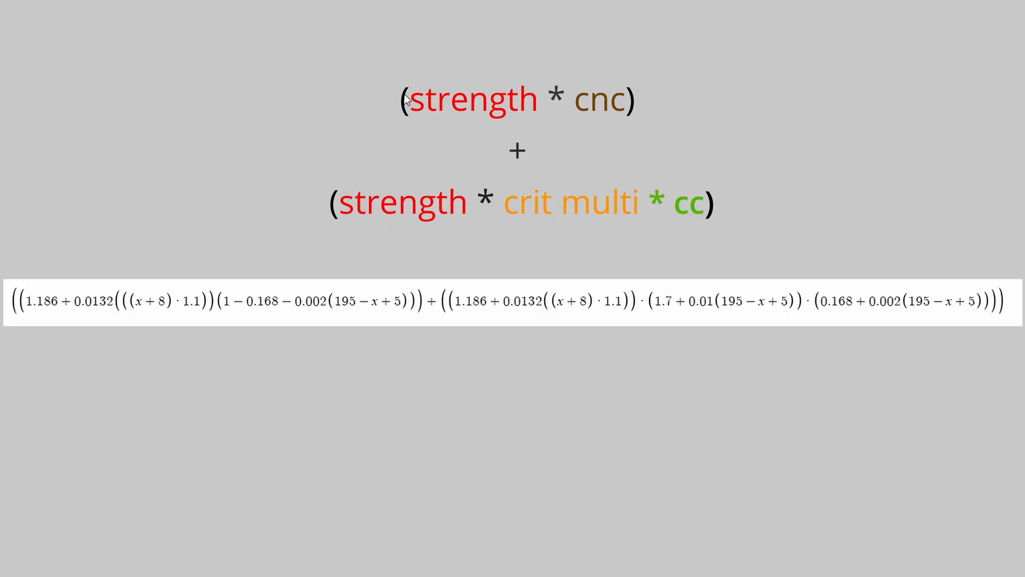
drag(418, 111, 477, 154)
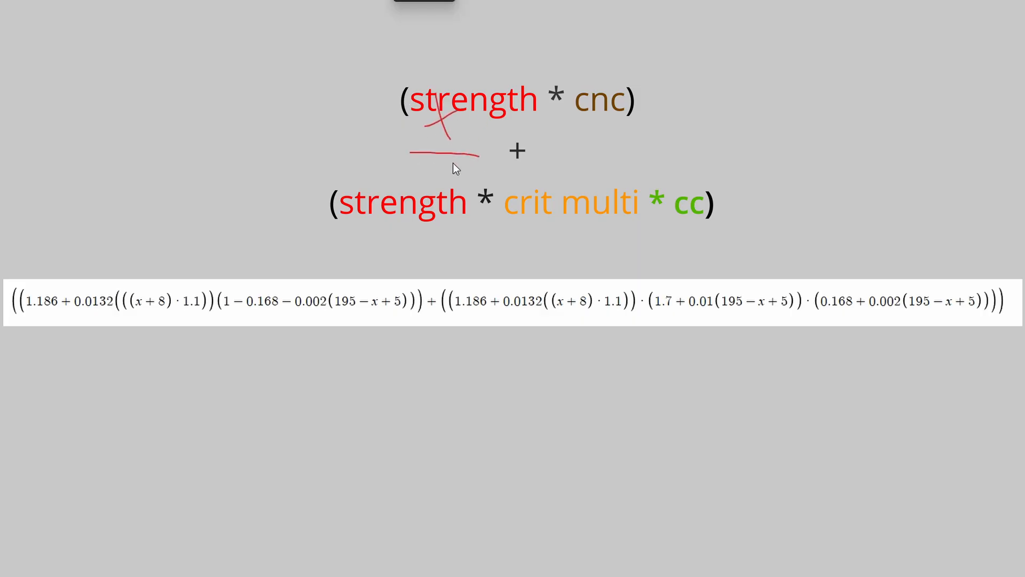
drag(419, 173, 465, 180)
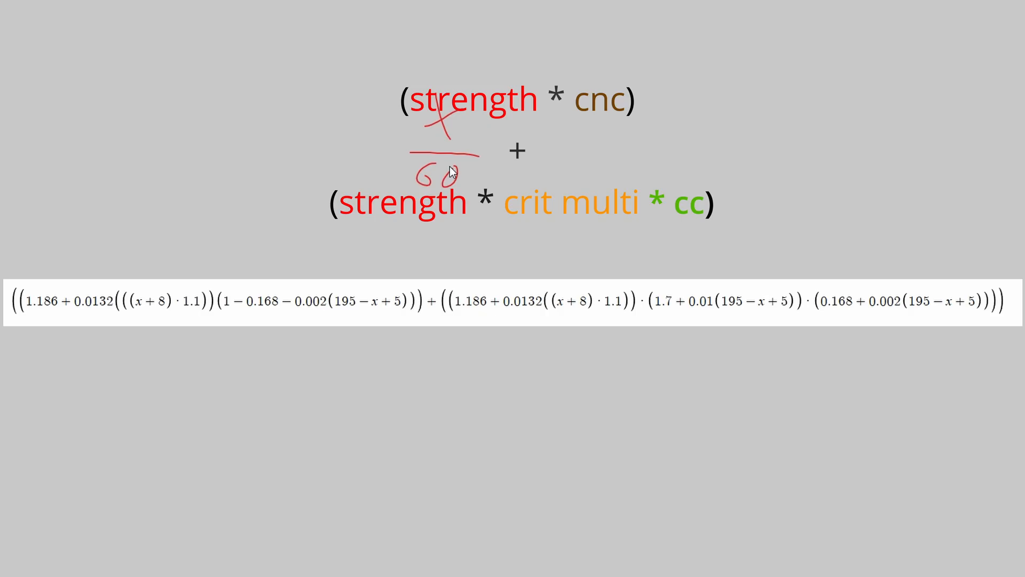
mouse_move(660, 191)
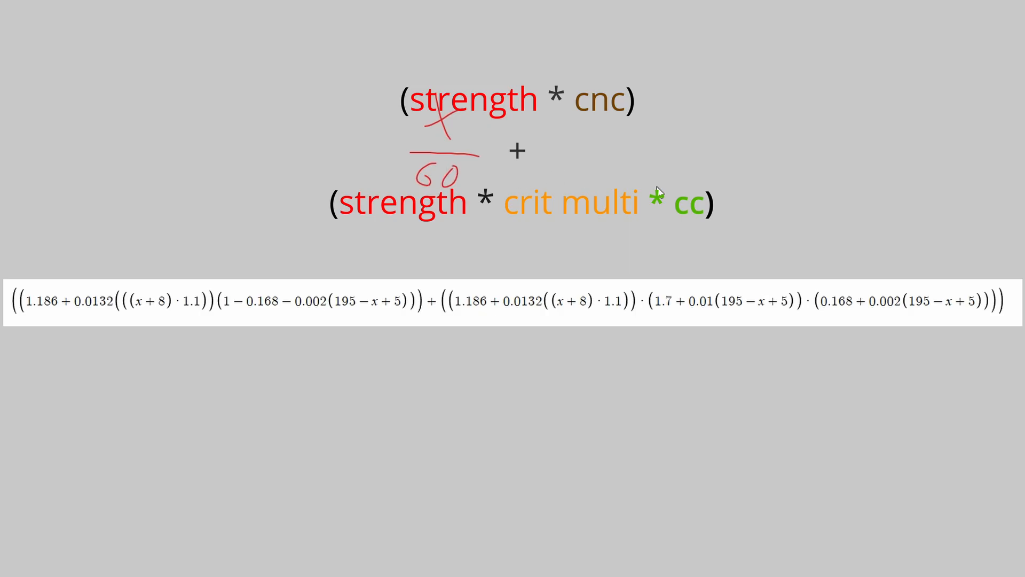
mouse_move(545, 159)
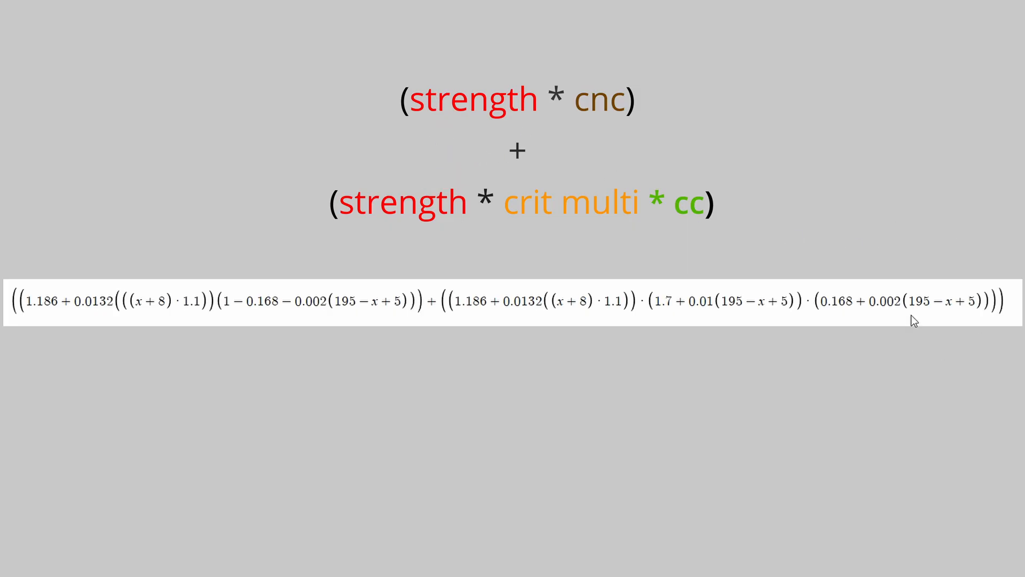
mouse_move(437, 218)
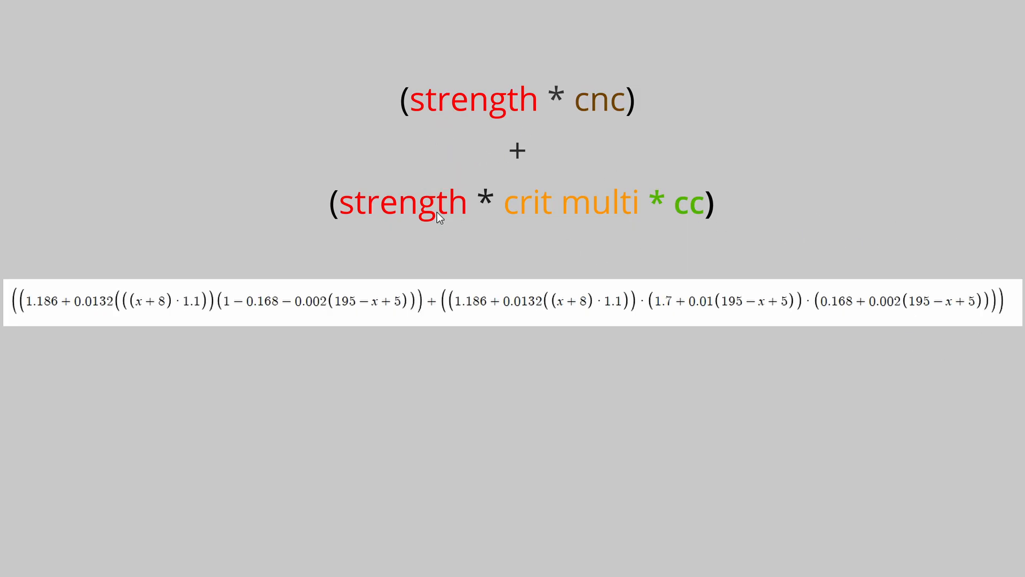
mouse_move(474, 172)
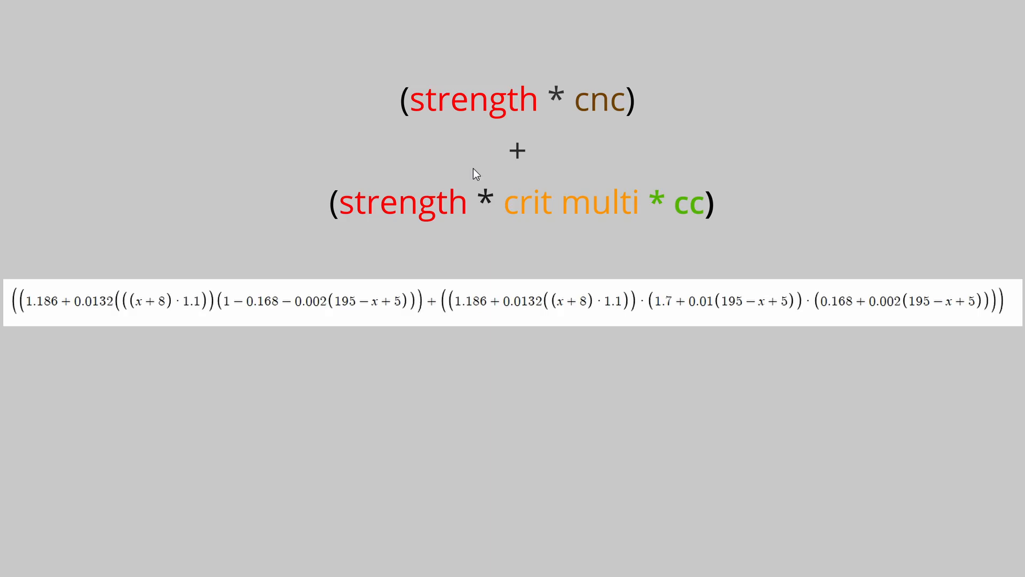
mouse_move(840, 243)
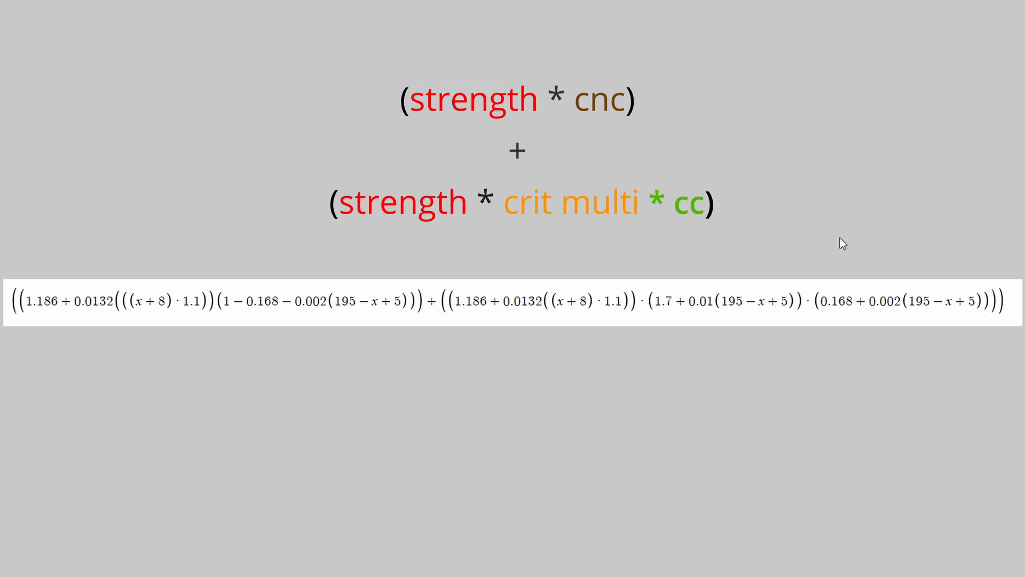
mouse_move(829, 237)
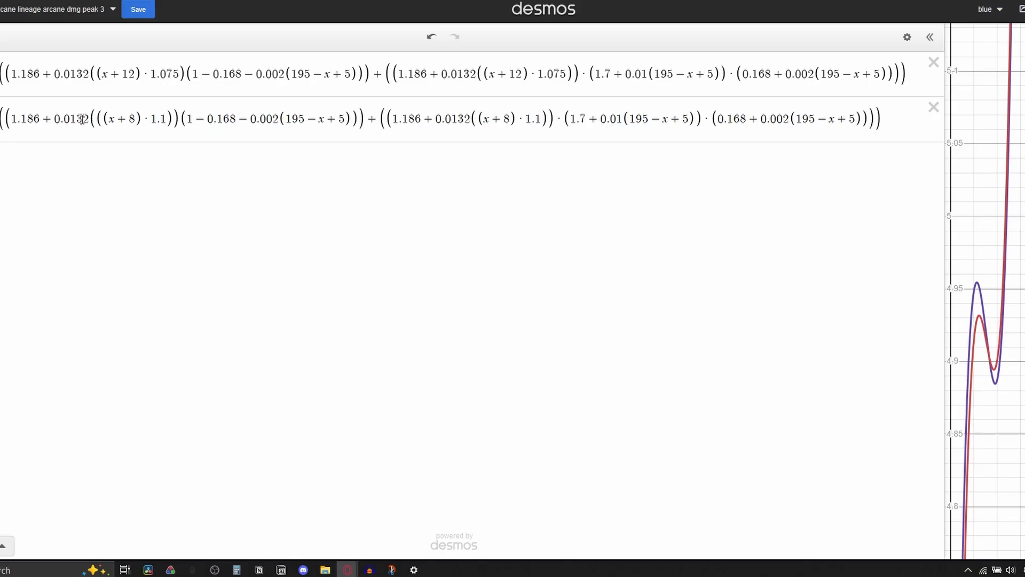
- Change expression 2 to use (x+12) in both strength terms and +7 in the first crit term
click(136, 120)
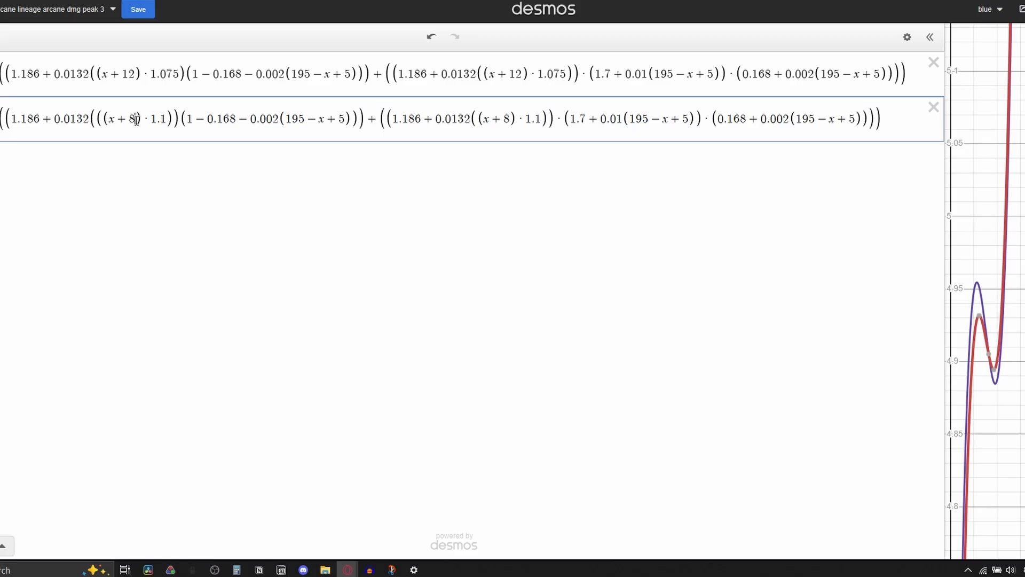
double_click(132, 118)
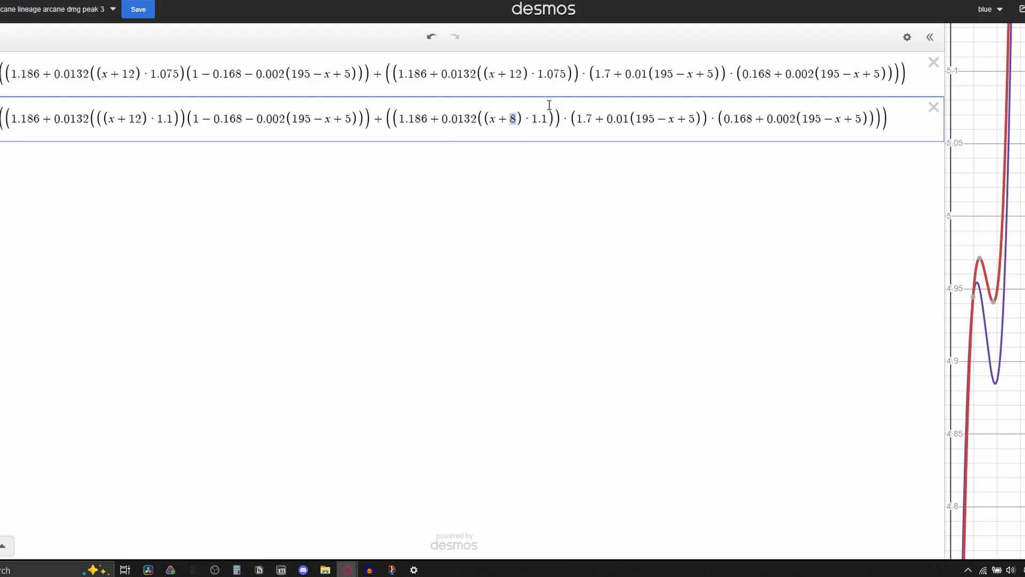
text(12)
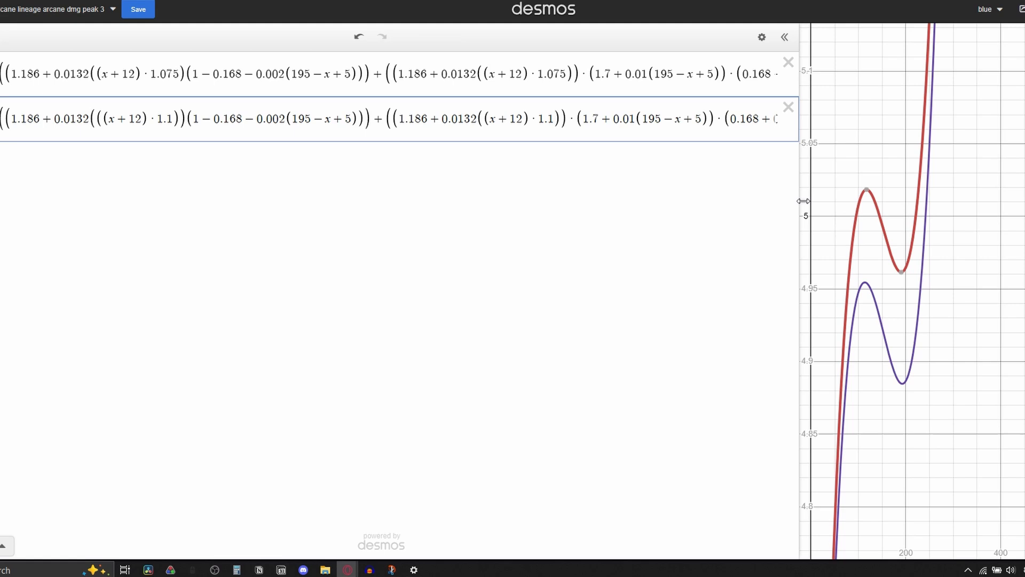
mouse_move(865, 190)
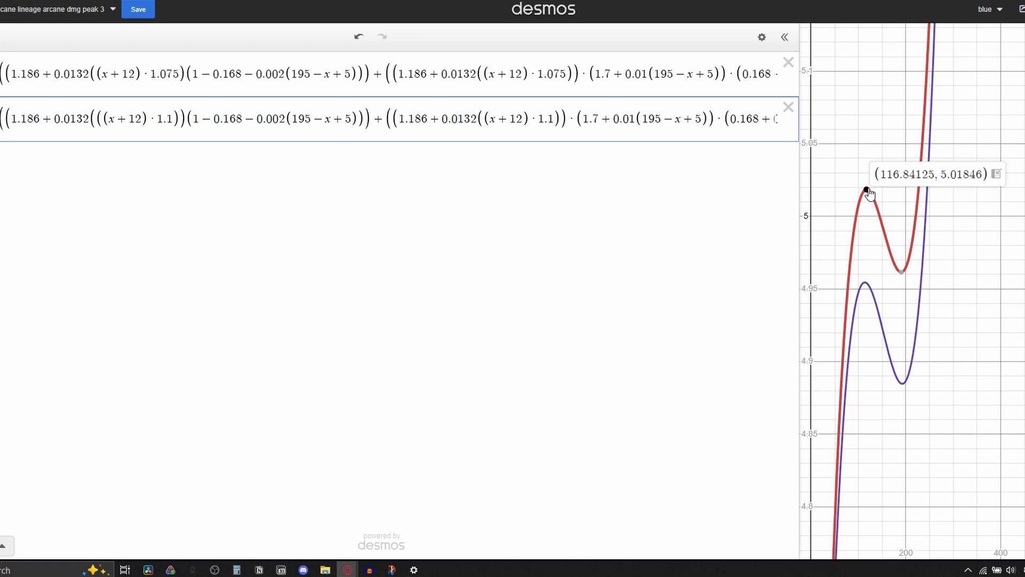
mouse_move(355, 141)
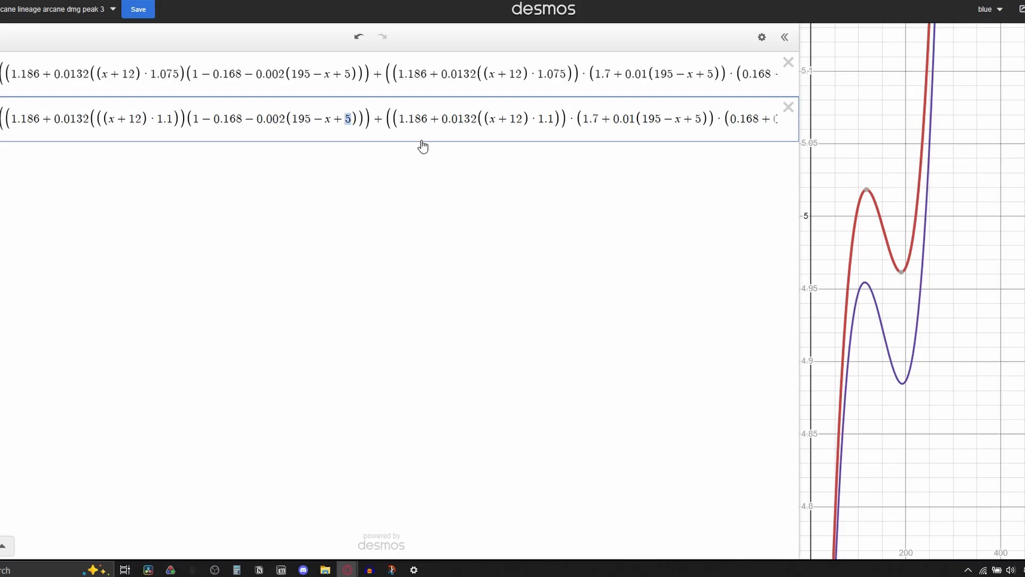
text(7)
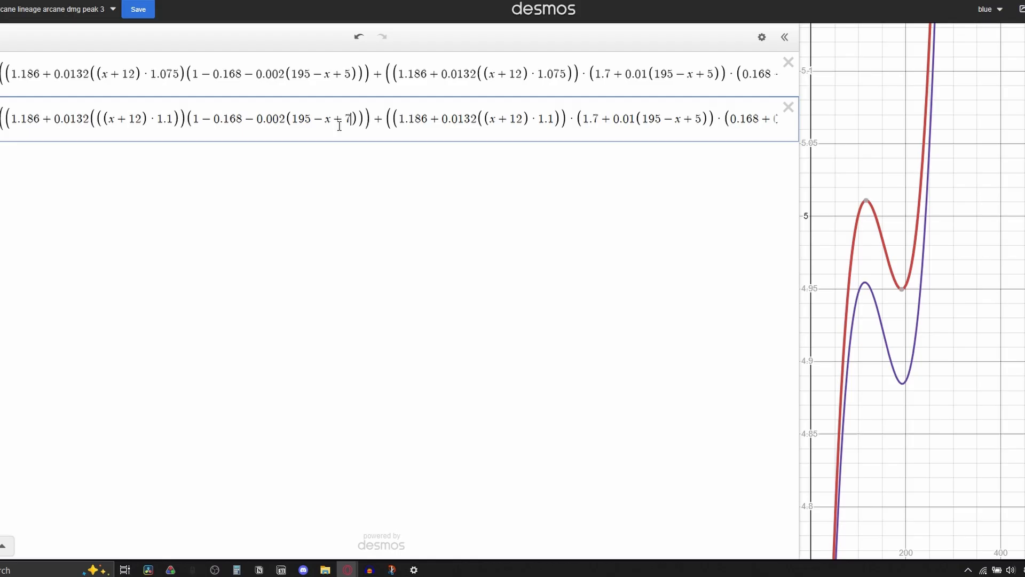
key(Backspace)
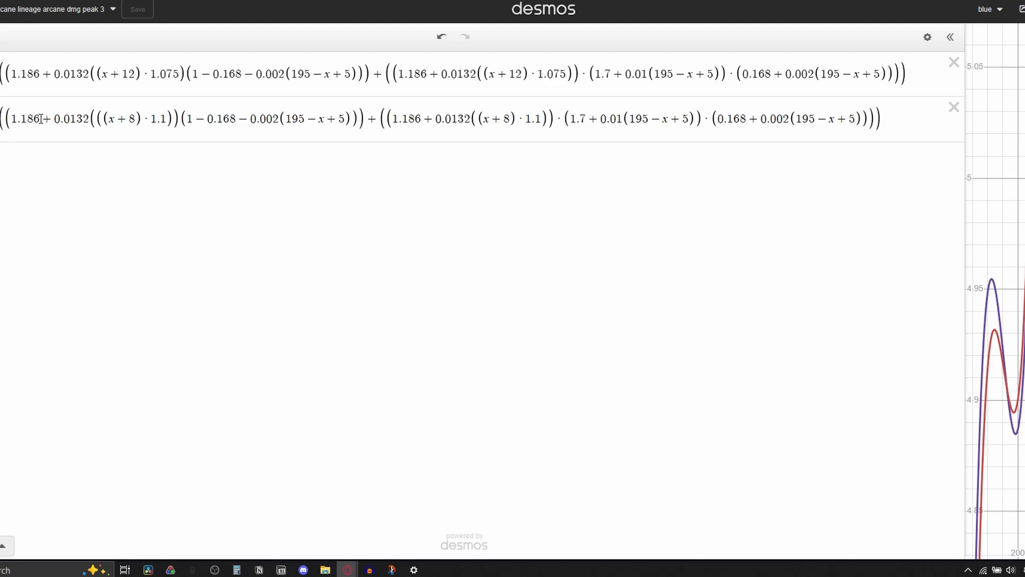
- Select the 1.186 constant in expression 2 after reverting it to (x+8) and +5
double_click(24, 117)
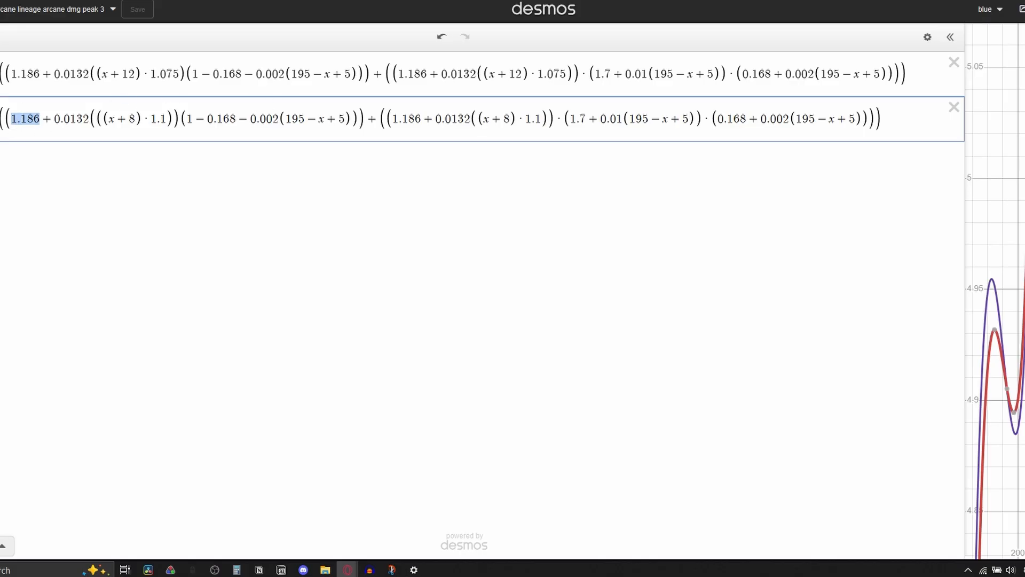
mouse_move(563, 263)
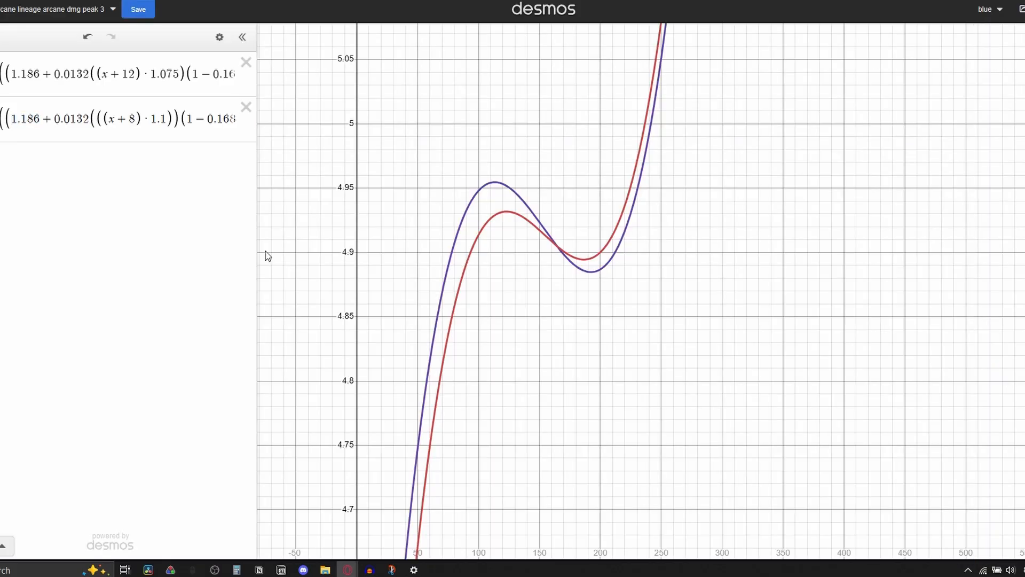
mouse_move(257, 222)
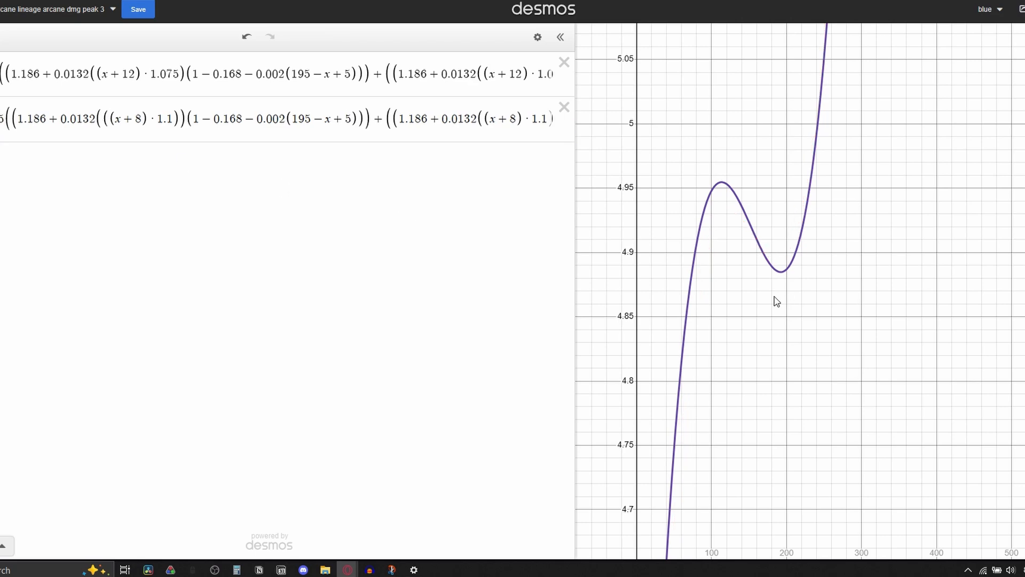
- Zoom out on the graph to see the red curve climbing into the thousands
scroll(down, 3)
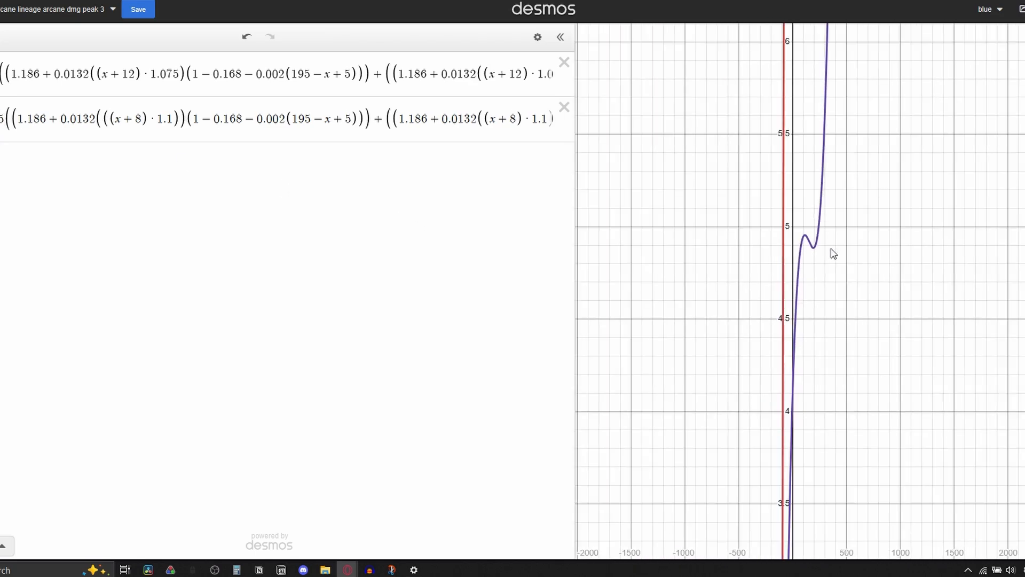
scroll(down, 3)
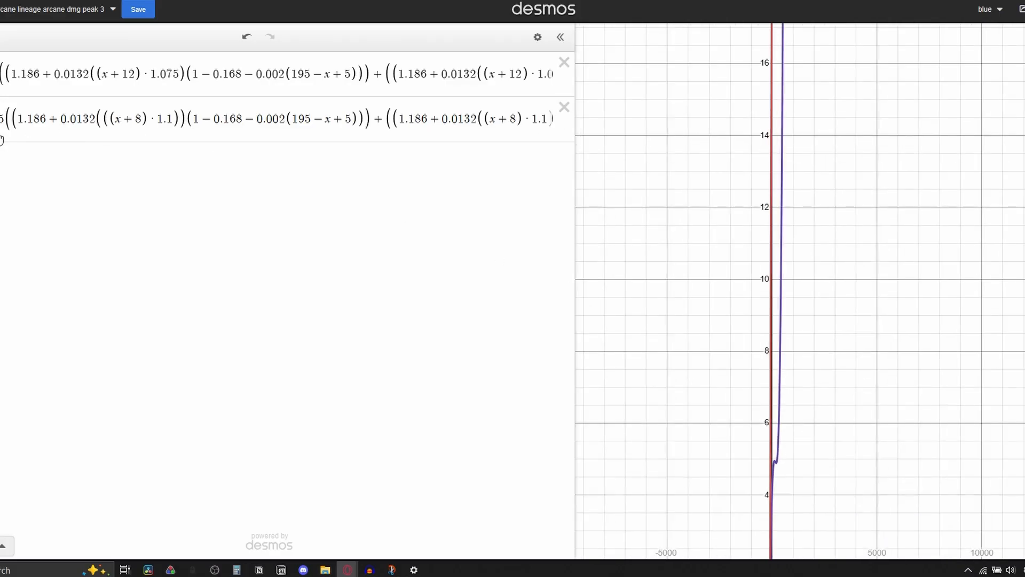
scroll(down, 3)
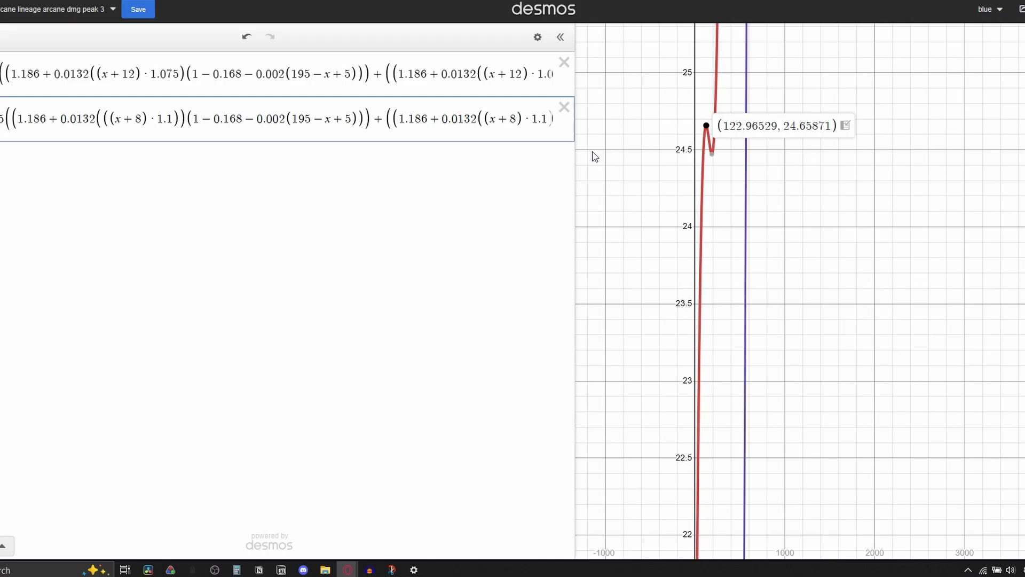
mouse_move(575, 228)
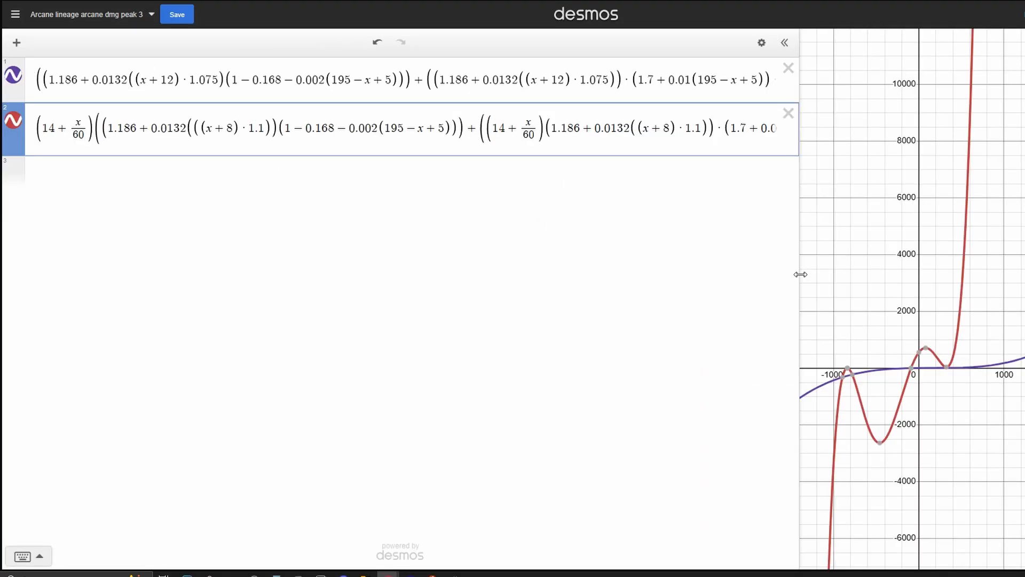
mouse_move(760, 256)
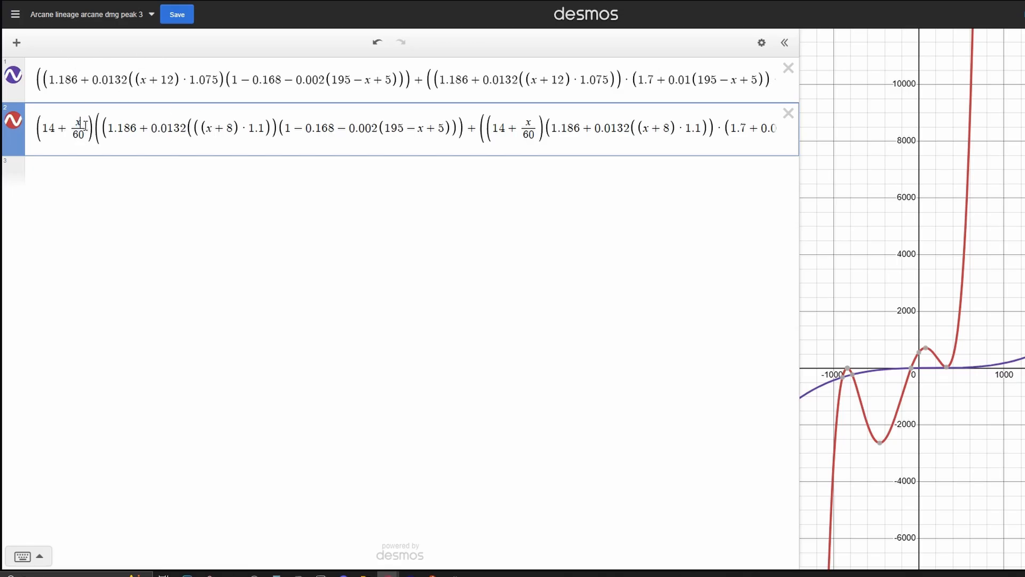
- Adjust the (14 + x/60) factor in expression 2 and create a table of values for the red formula
double_click(78, 138)
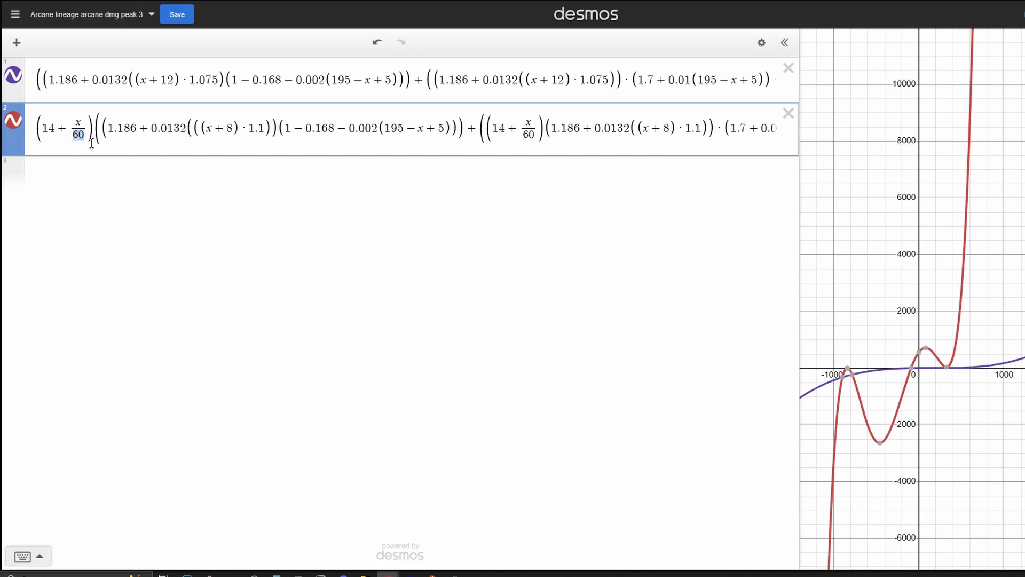
mouse_move(511, 158)
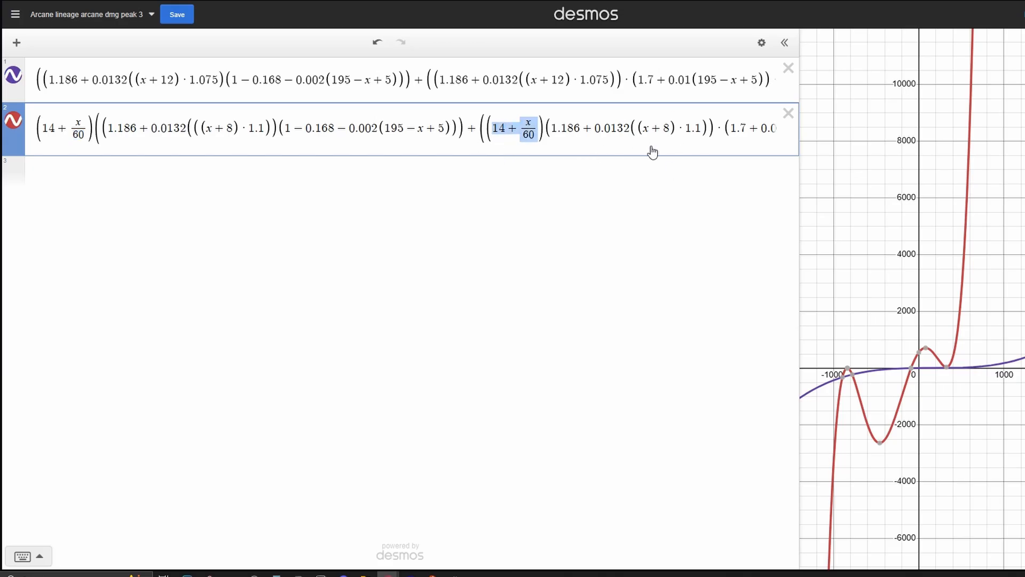
mouse_move(729, 233)
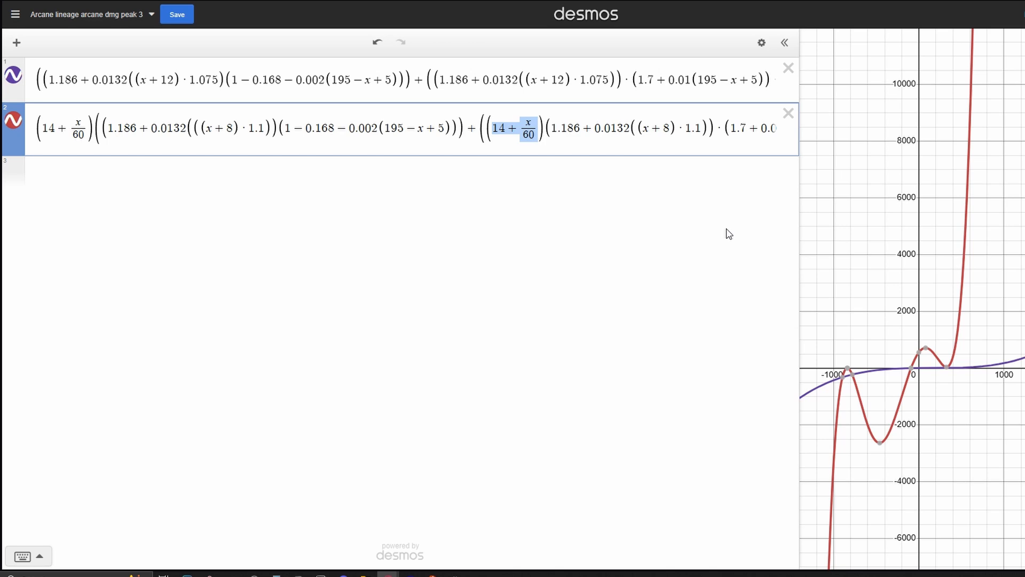
mouse_move(806, 263)
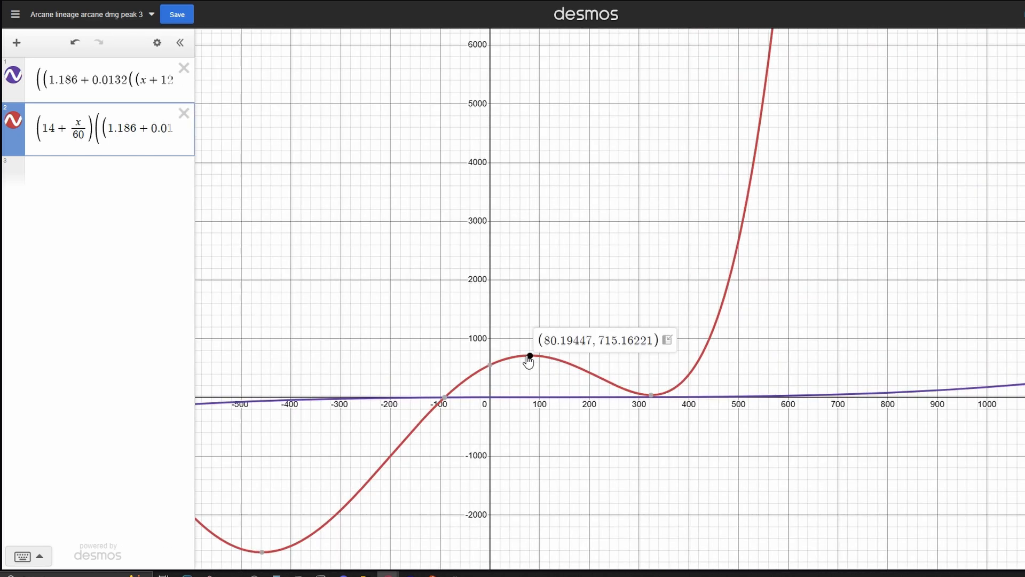
mouse_move(534, 363)
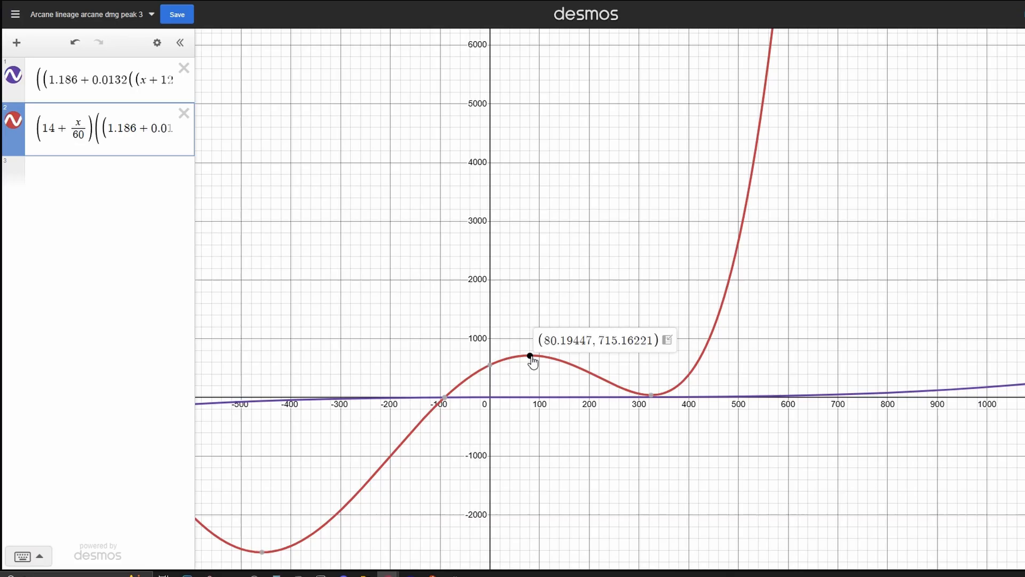
mouse_move(547, 363)
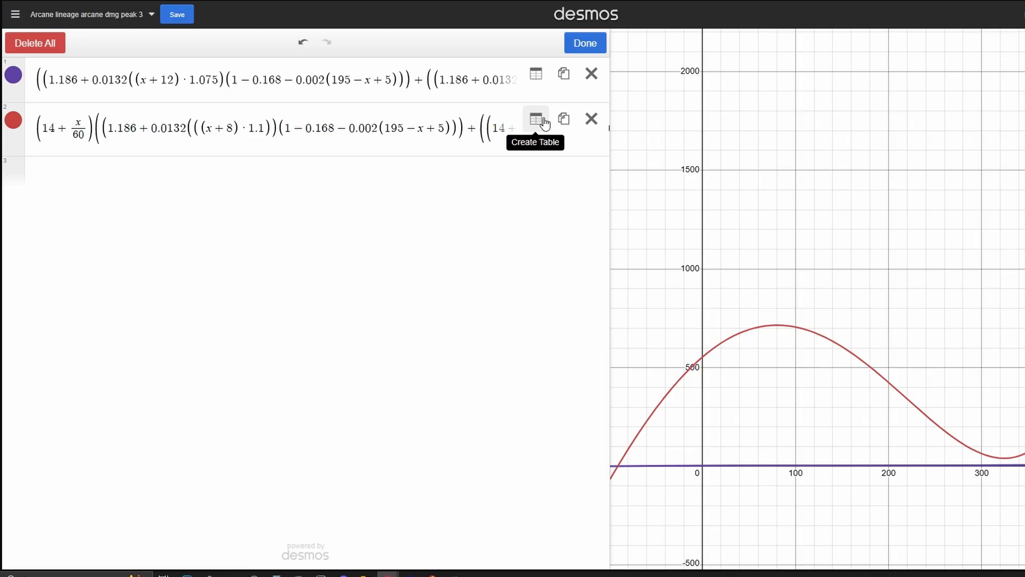
click(536, 119)
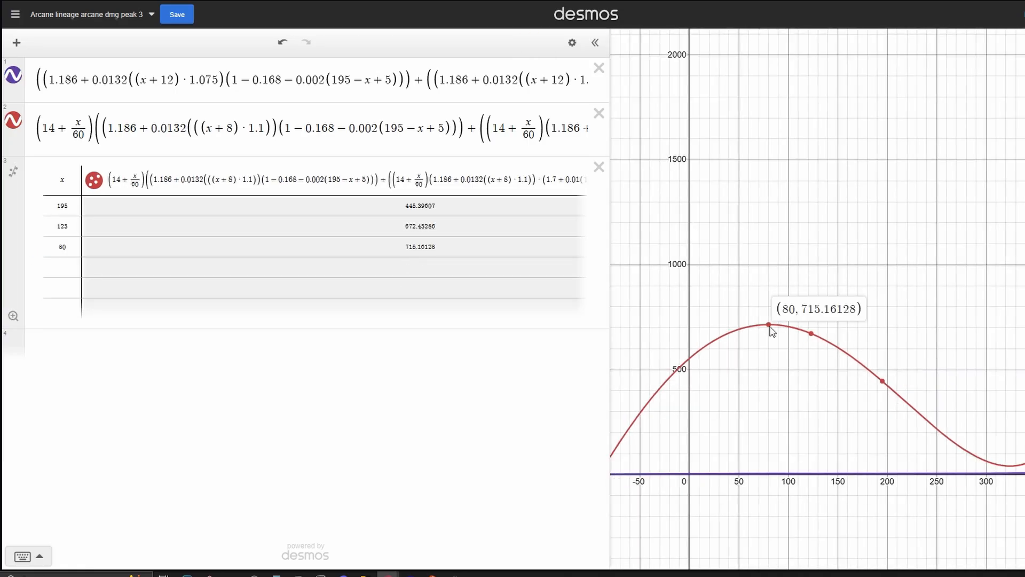
mouse_move(795, 305)
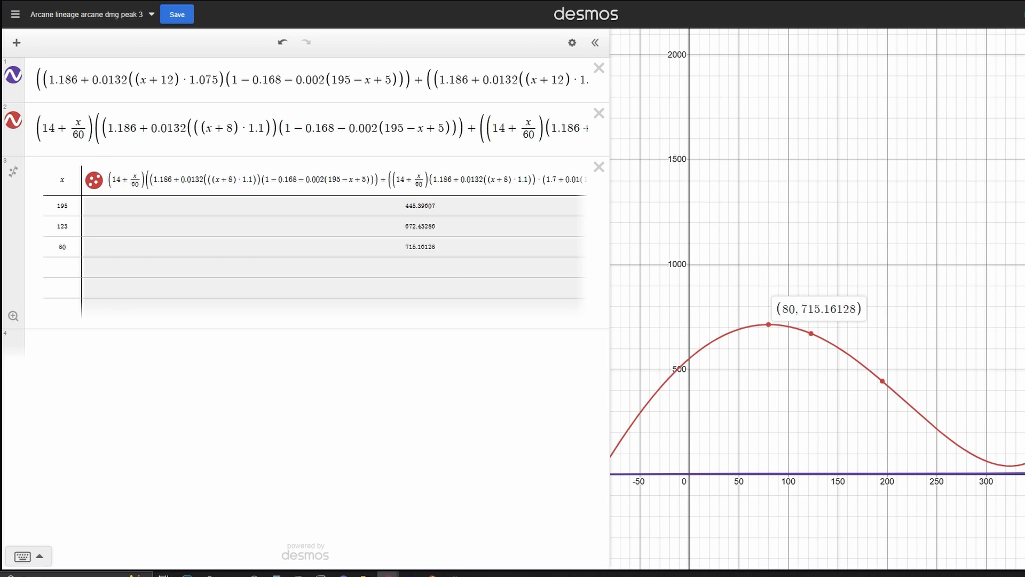
mouse_move(840, 342)
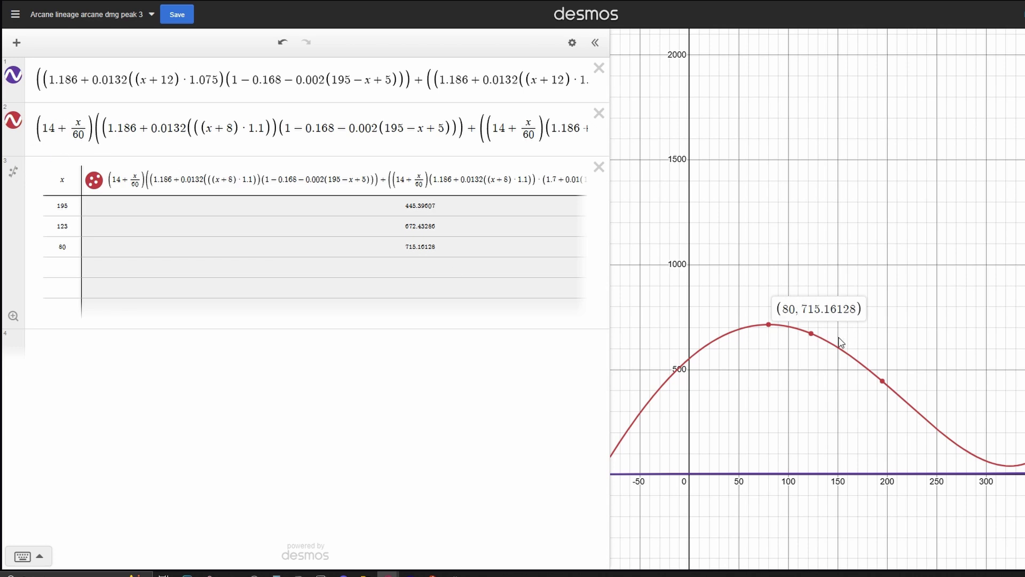
mouse_move(815, 342)
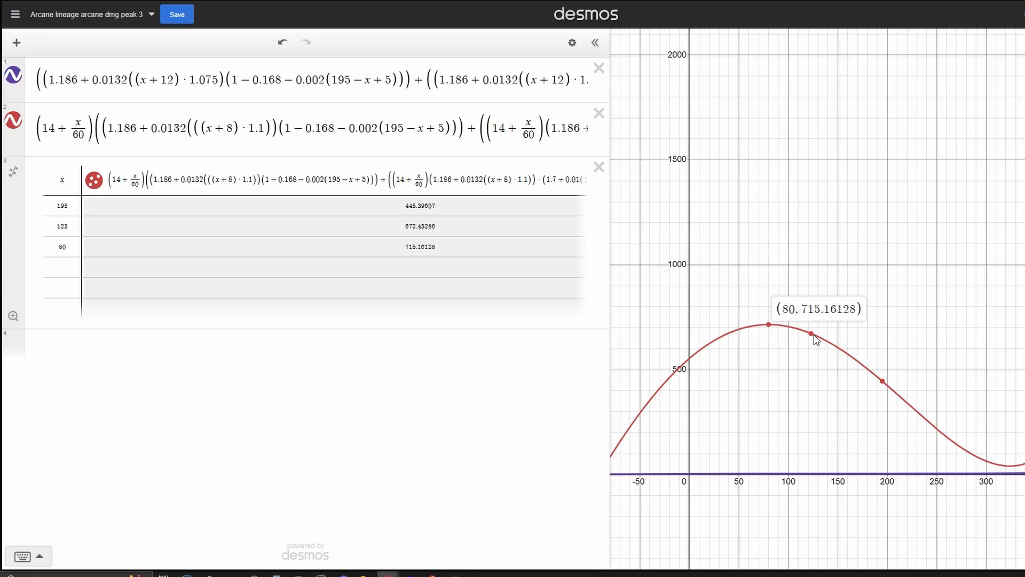
mouse_move(820, 344)
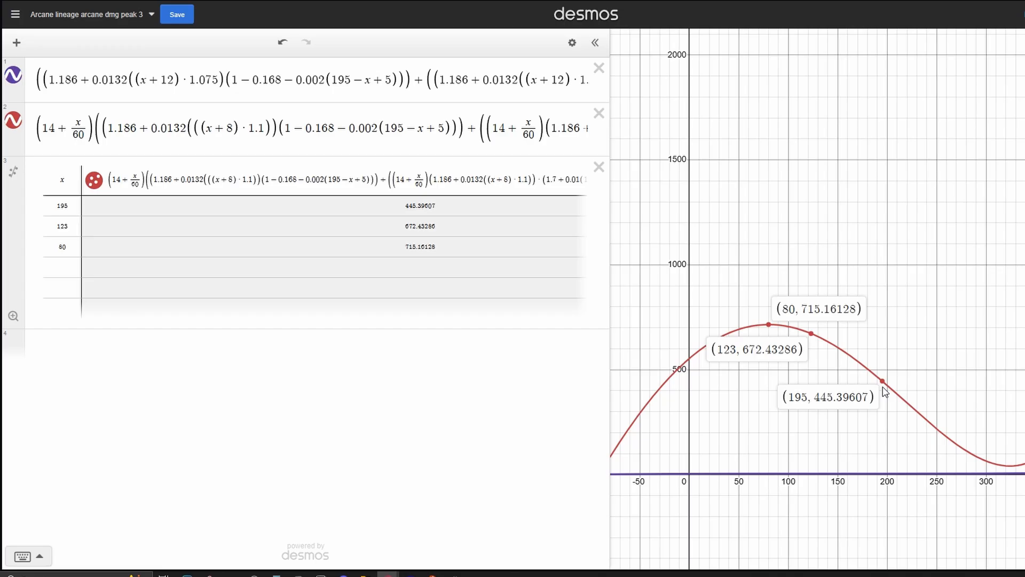
mouse_move(852, 415)
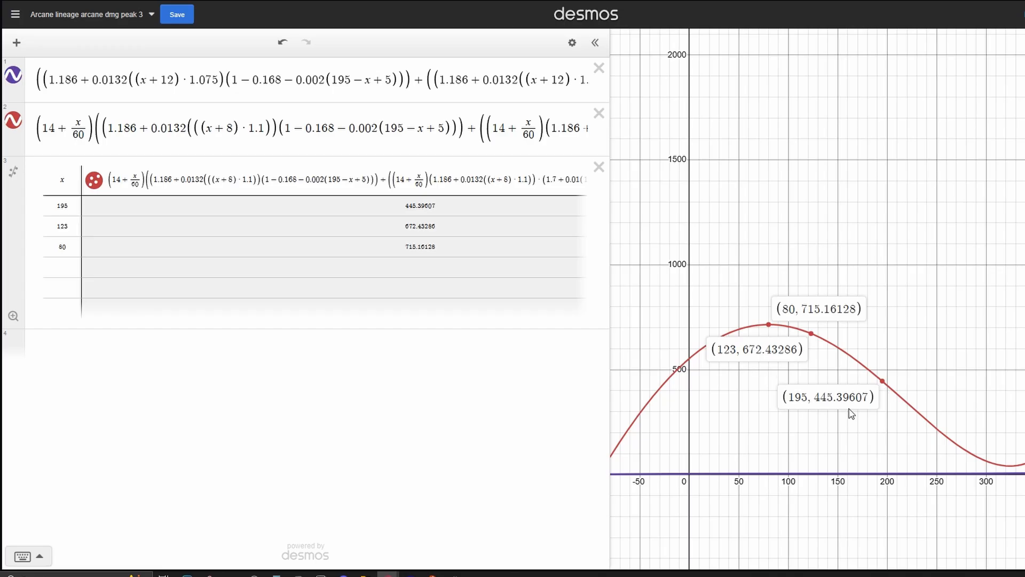
mouse_move(883, 376)
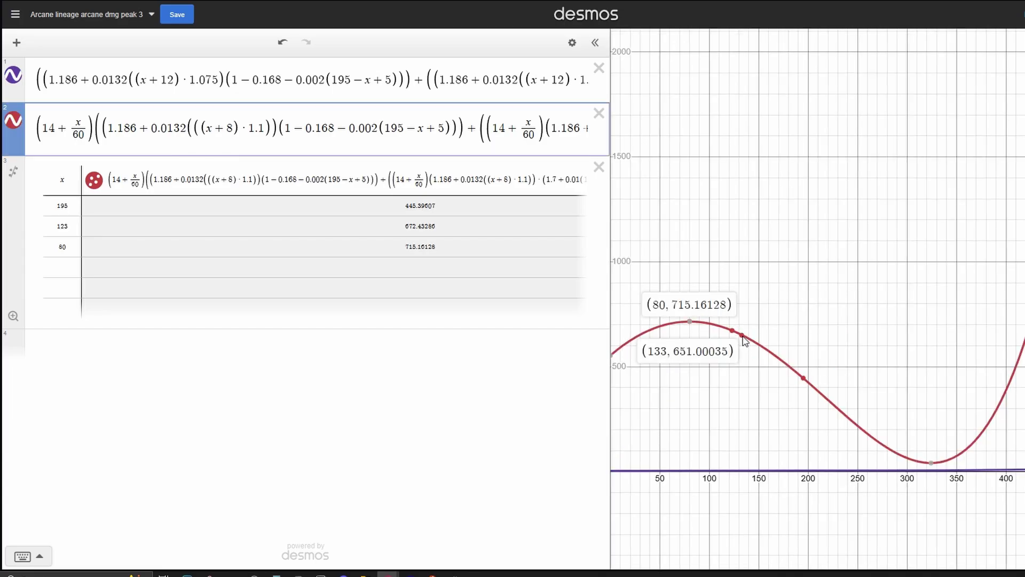
mouse_move(805, 393)
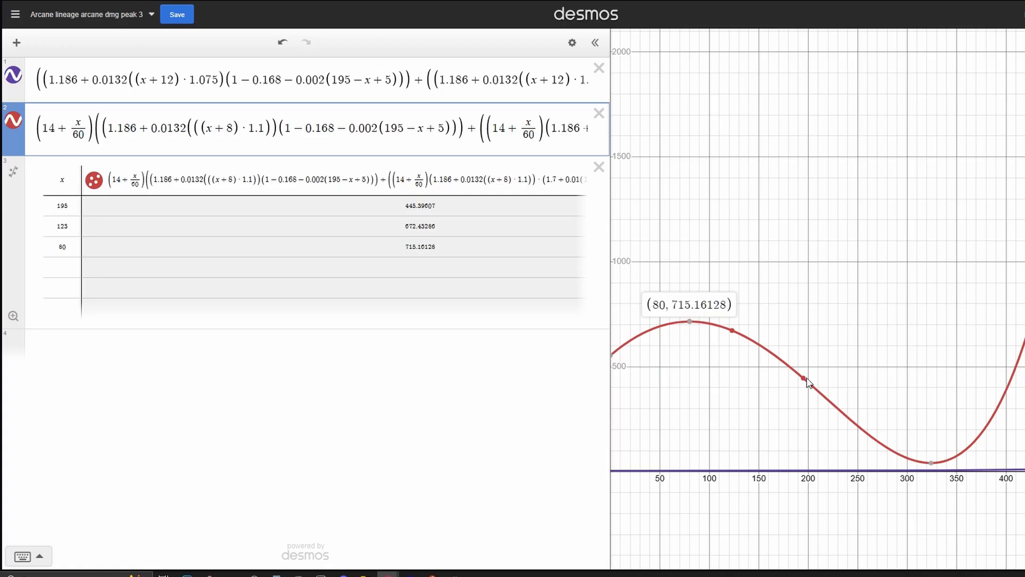
mouse_move(606, 254)
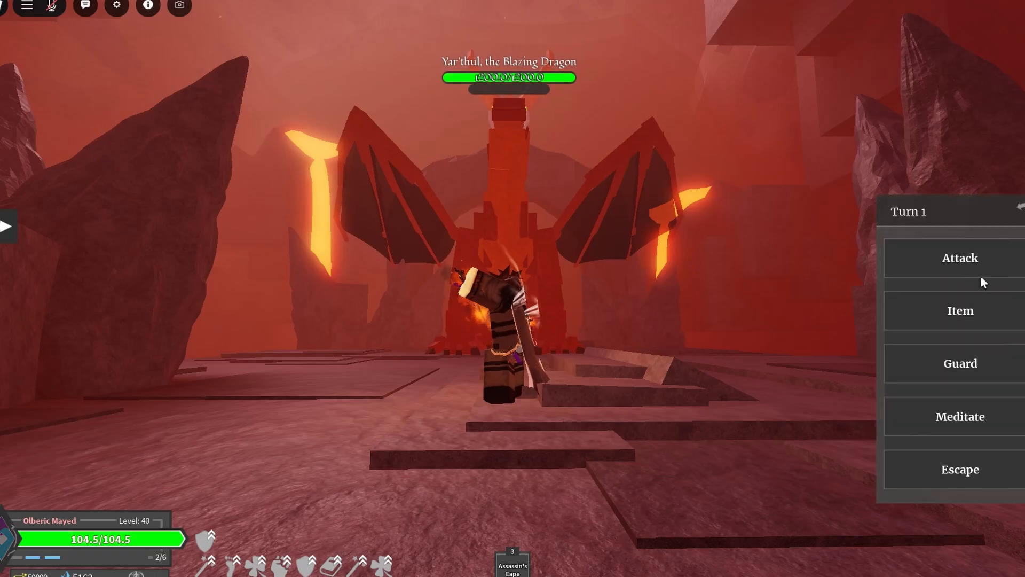
- Choose Attack on turn 1 of the Yar'thul boss fight
click(960, 257)
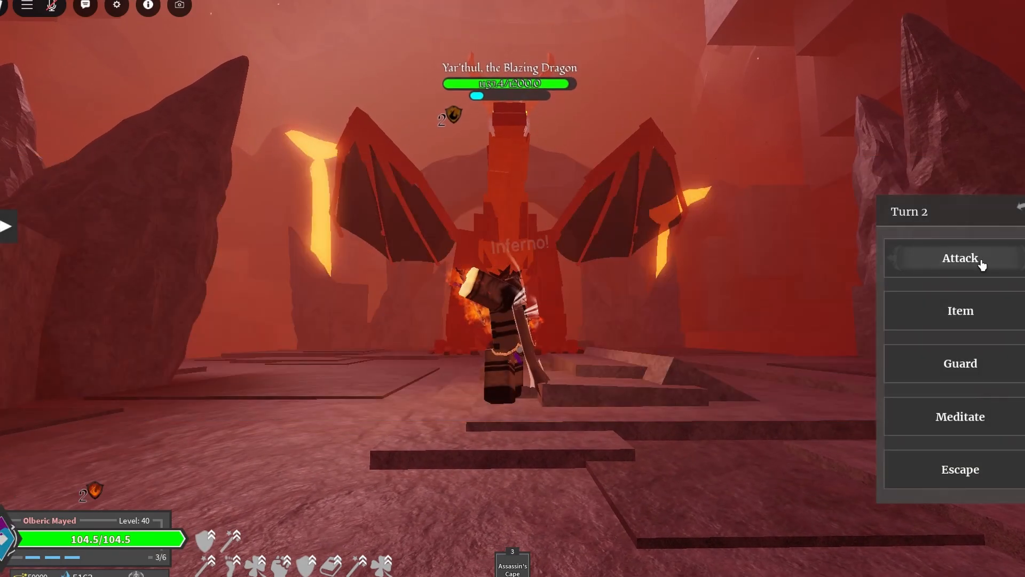
- Hit Yar'thul with Flowing Dance, Opulence Cutter and a Burst Trap over successive turns
click(959, 257)
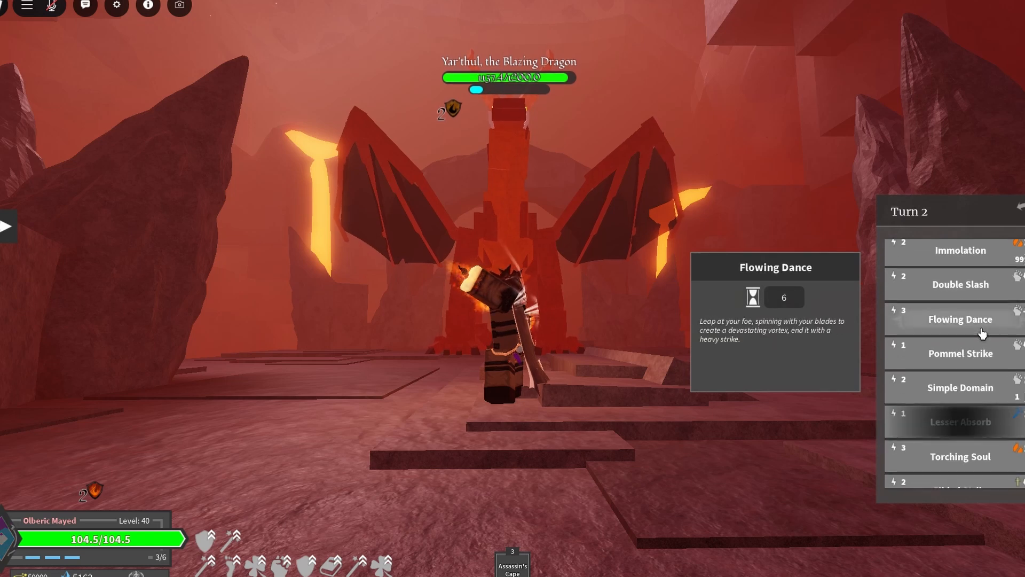
click(961, 319)
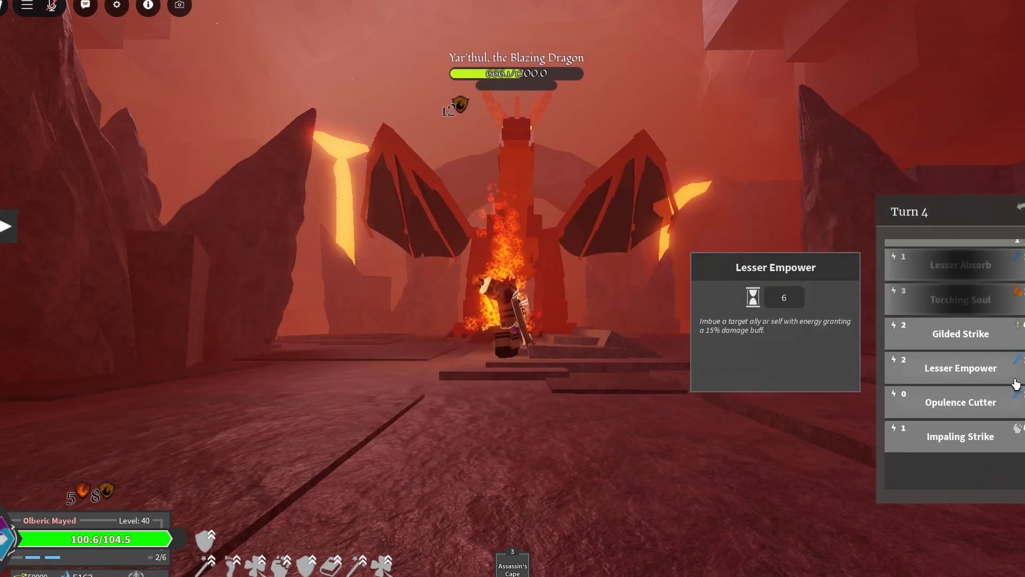
mouse_move(961, 401)
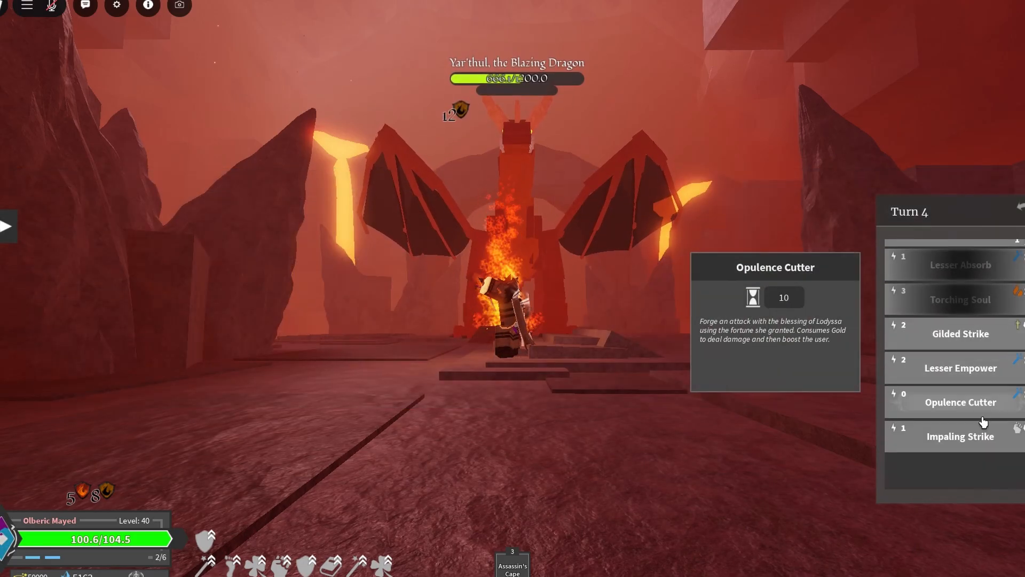
click(960, 436)
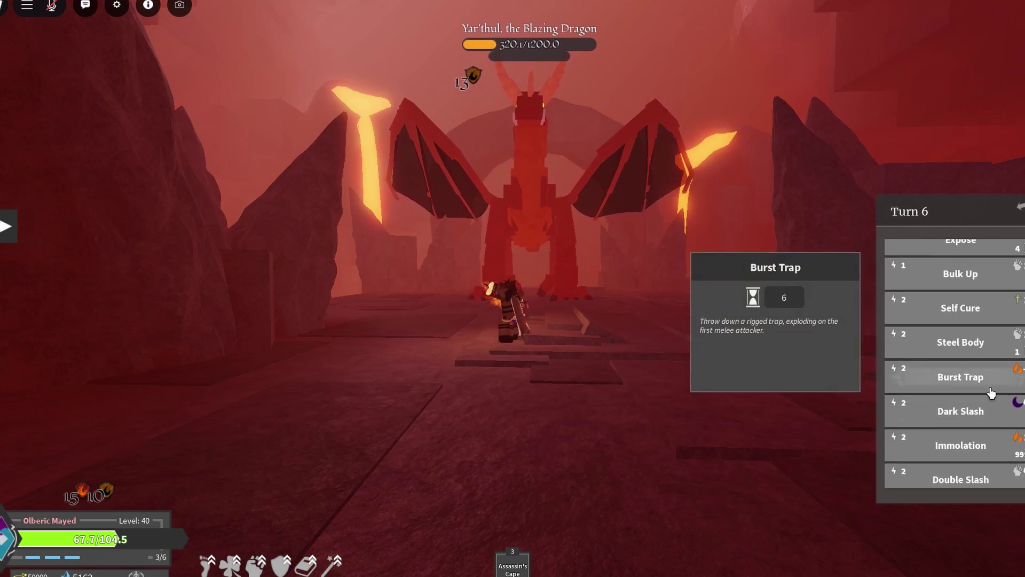
click(960, 410)
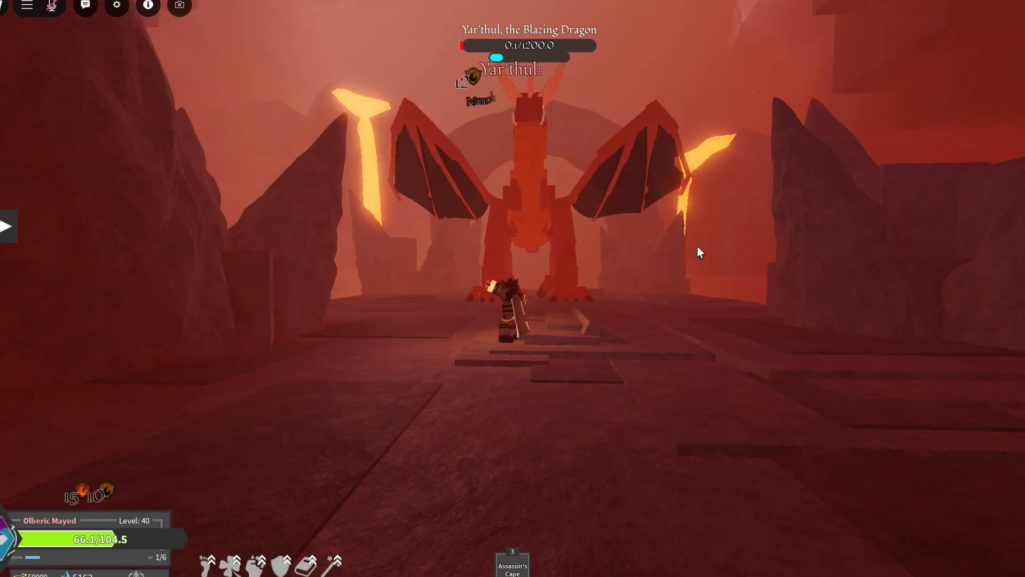
mouse_move(965, 318)
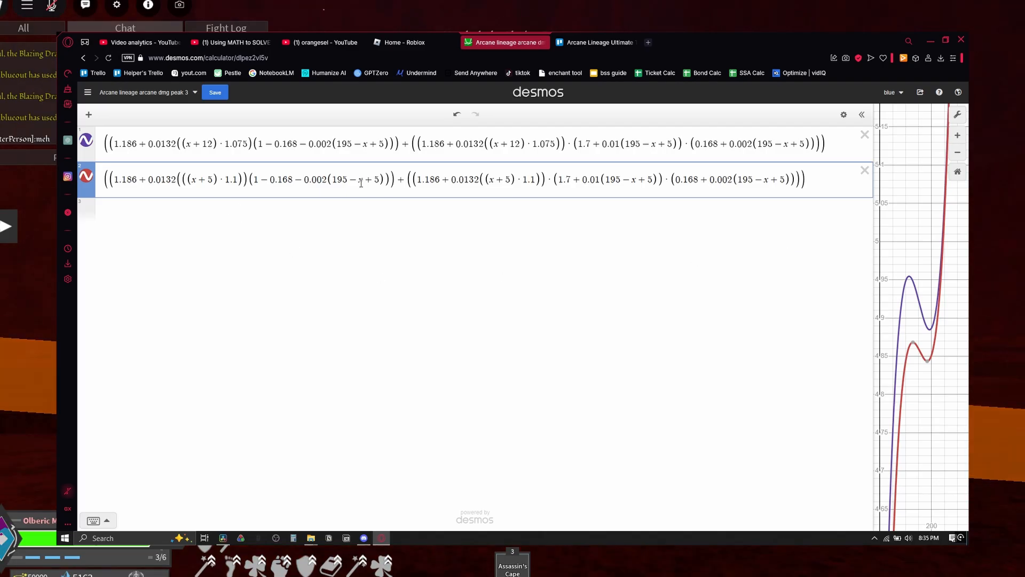
- Replace the first 195 in the red formula with 1800
double_click(341, 179)
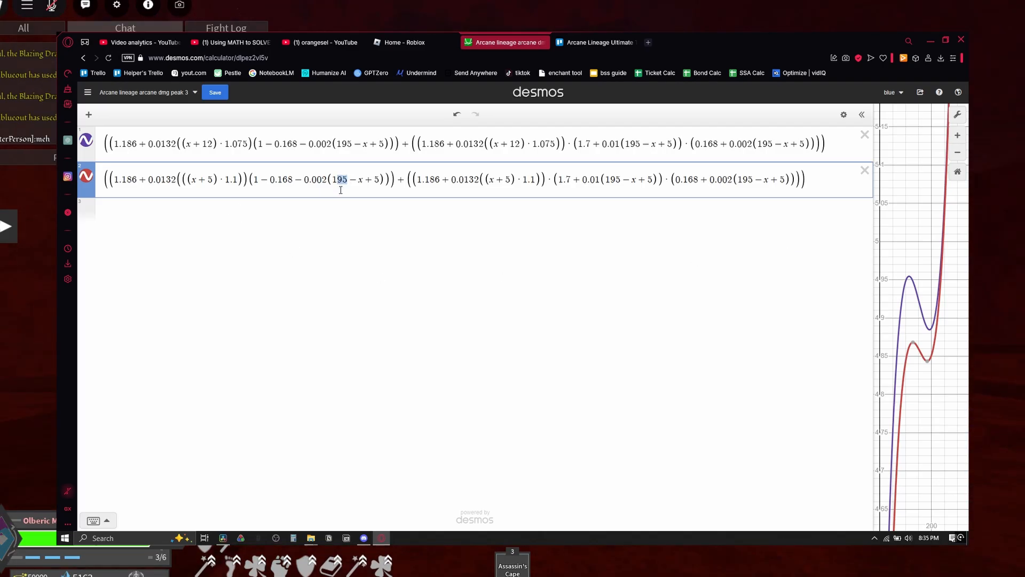
text(1800)
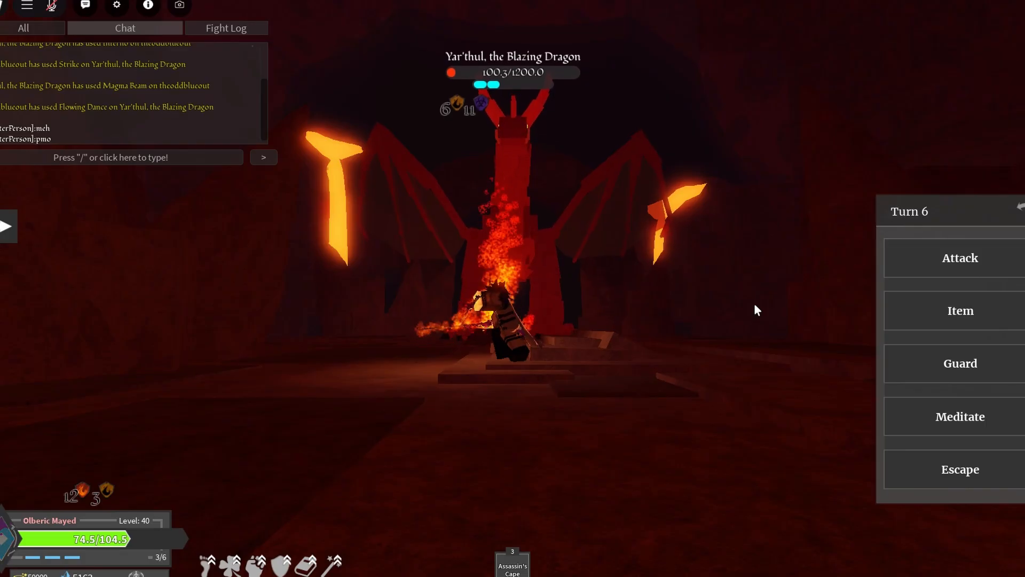
- Attack Yar'thul with Impaling Strike, a basic Strike and Double Slash
click(960, 258)
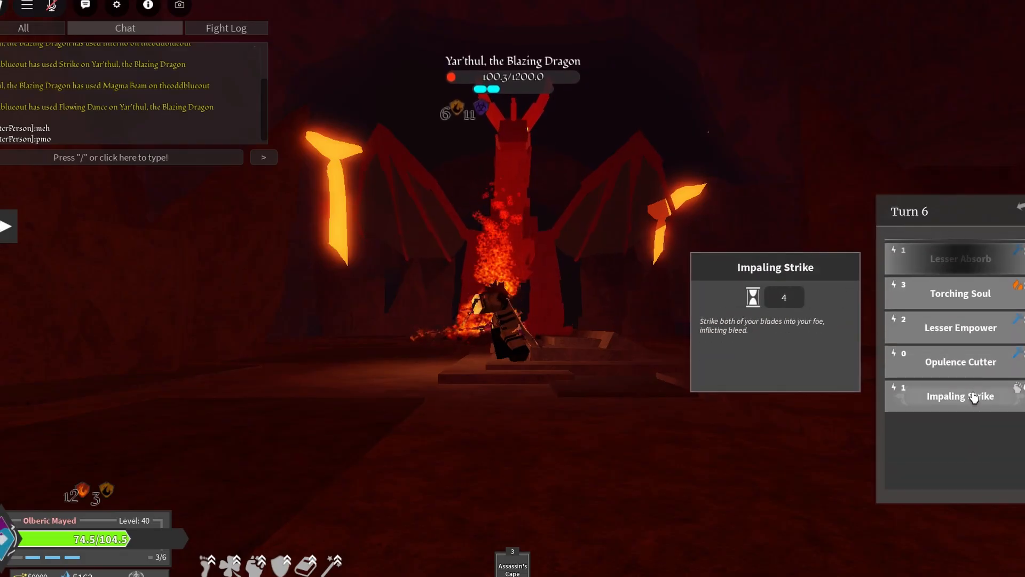
click(961, 395)
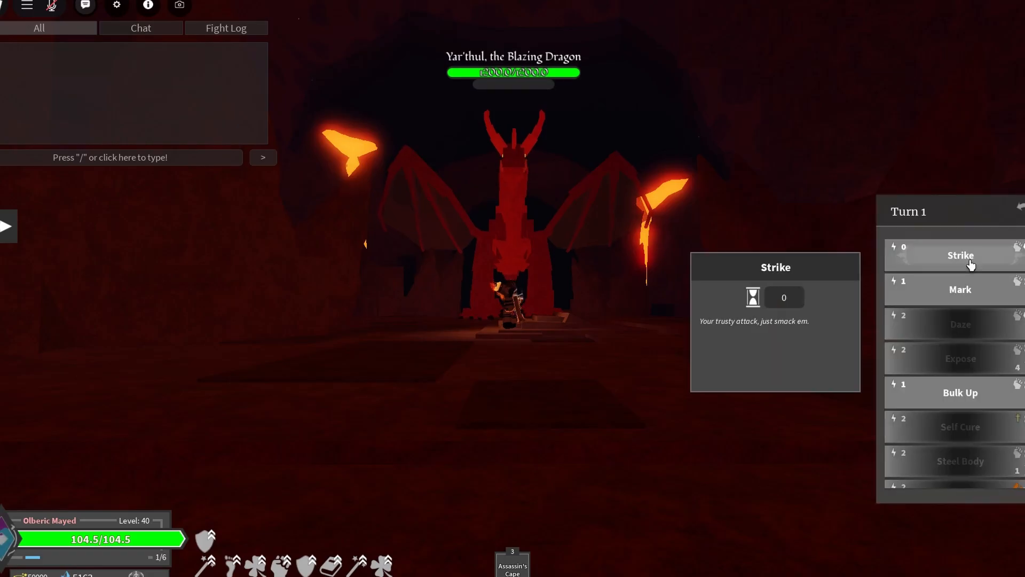
click(959, 256)
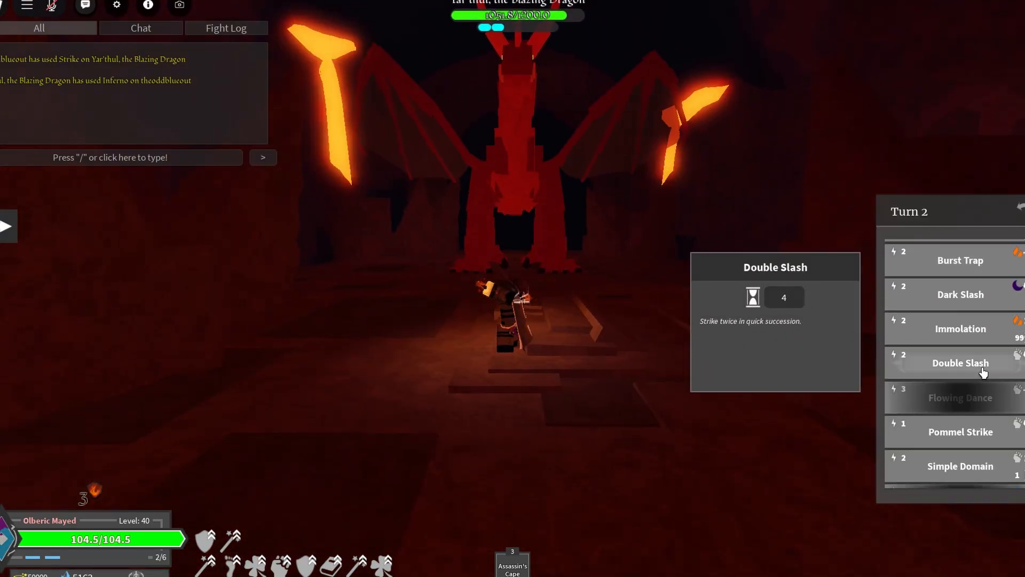
click(961, 465)
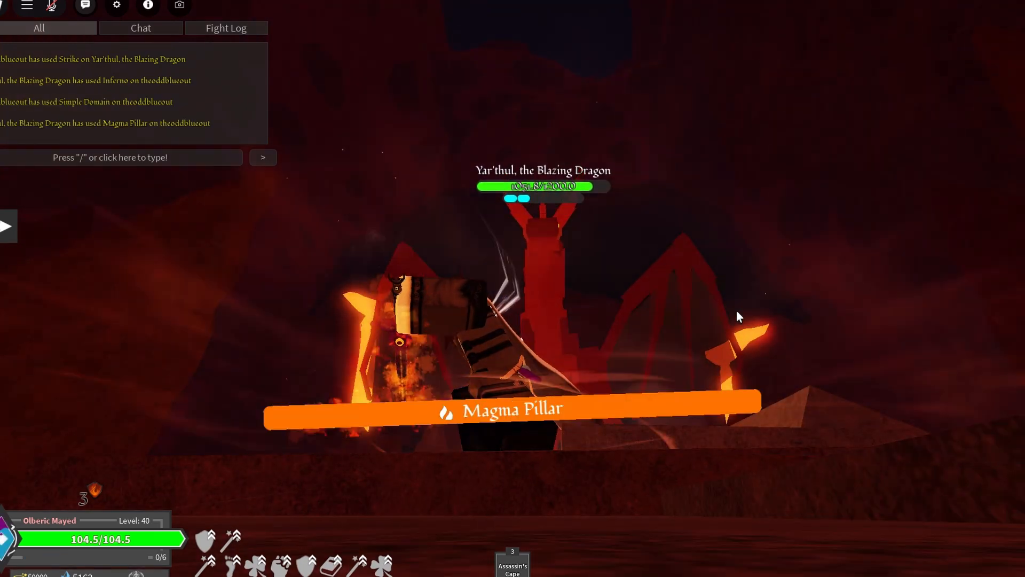
- Send 'WA' in chat, then hit the dragon with Gilded Strike
text(WA)
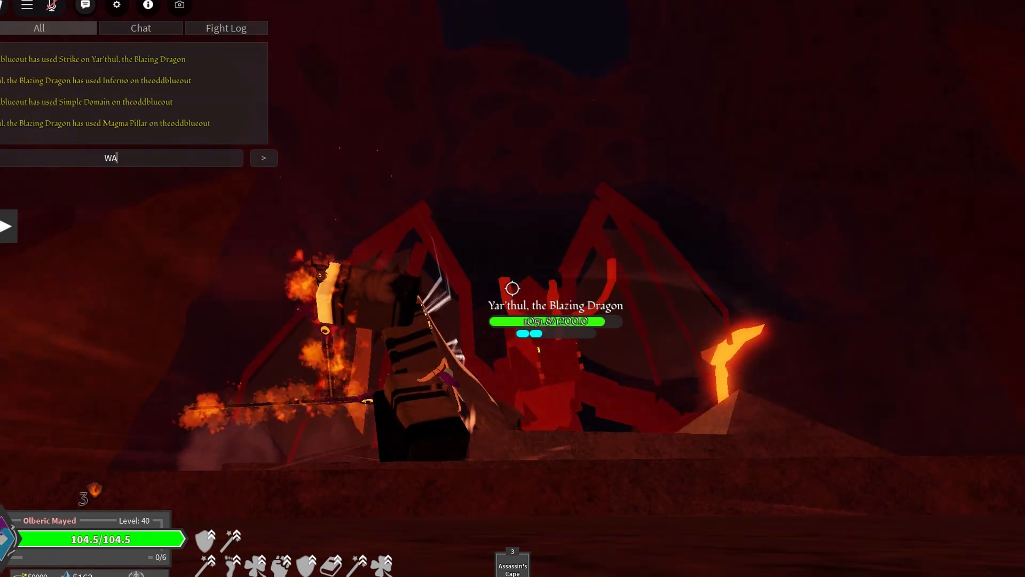
key(Enter)
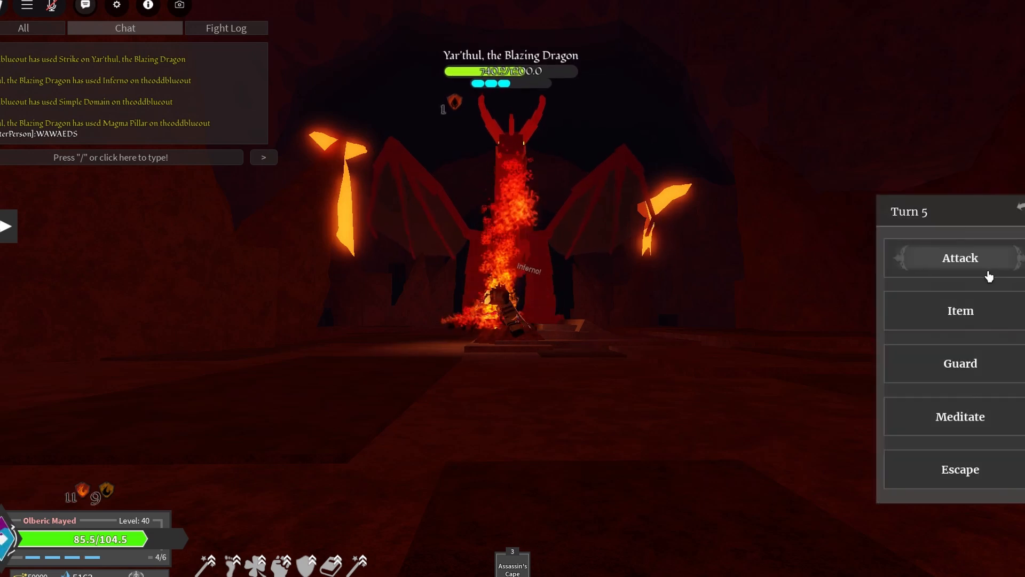
click(960, 258)
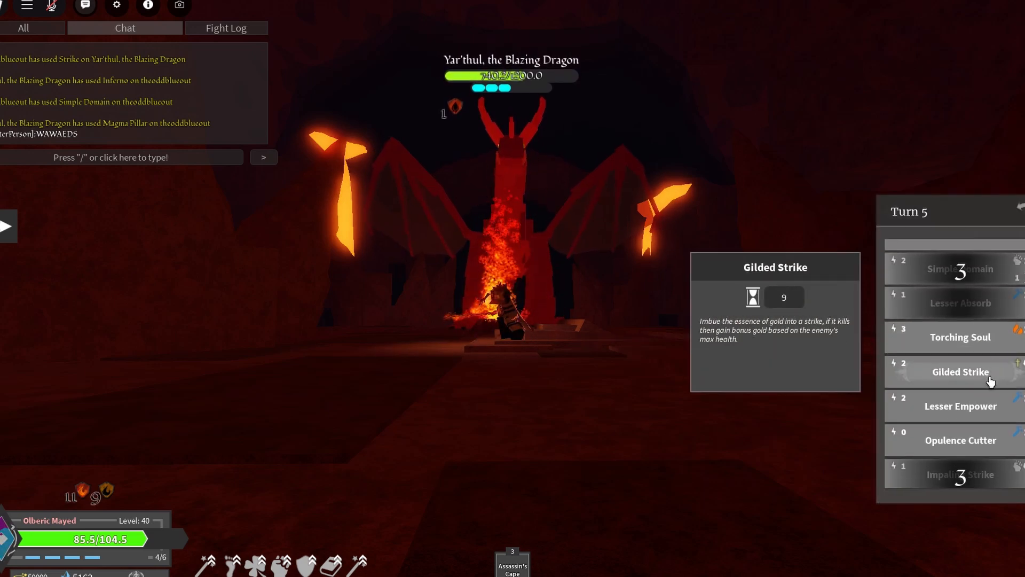
click(960, 372)
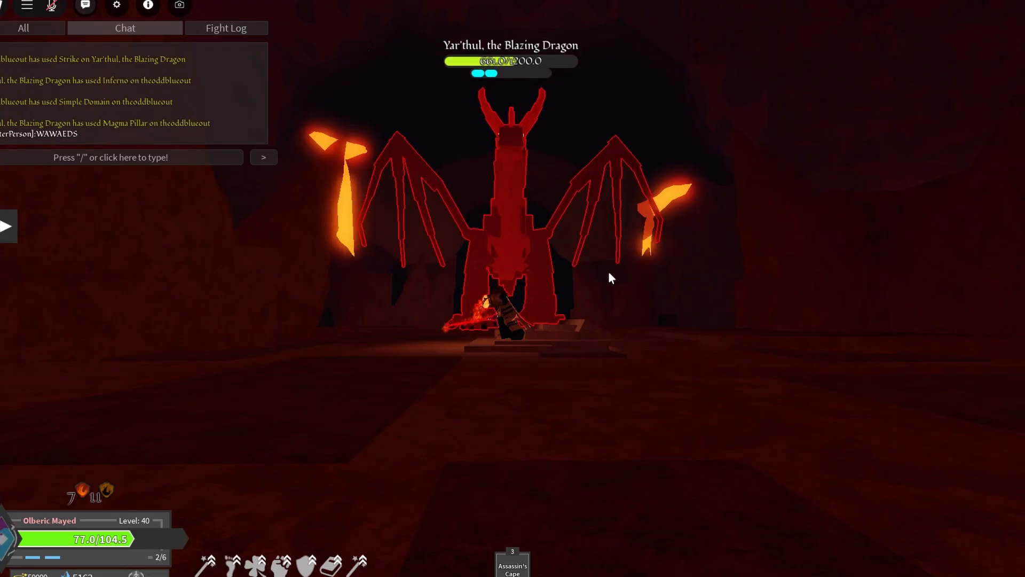
mouse_move(953, 315)
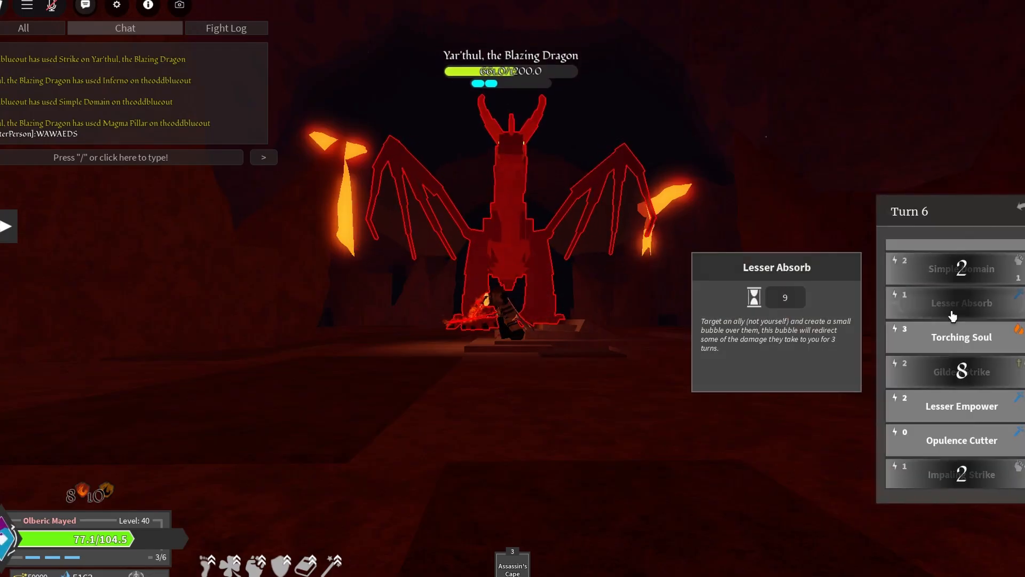